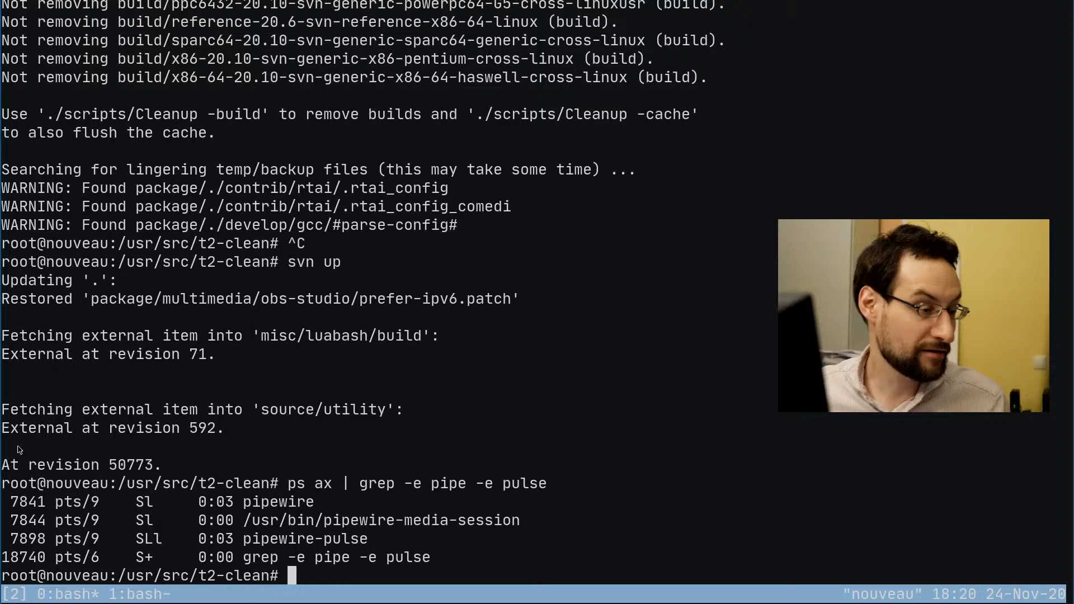
mouse_move(284, 489)
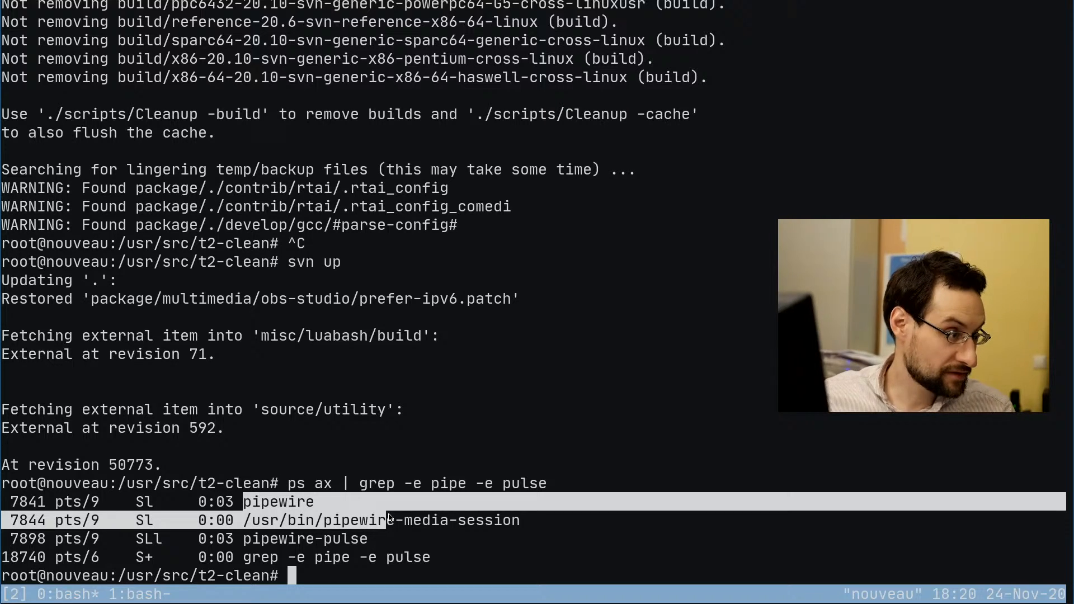
mouse_move(451, 467)
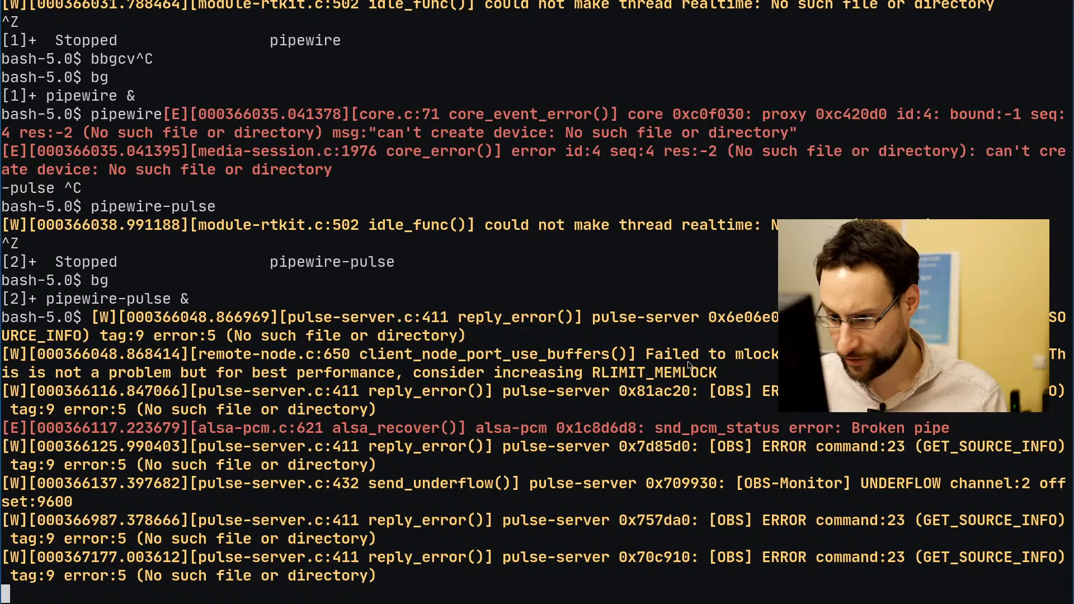
mouse_move(602, 374)
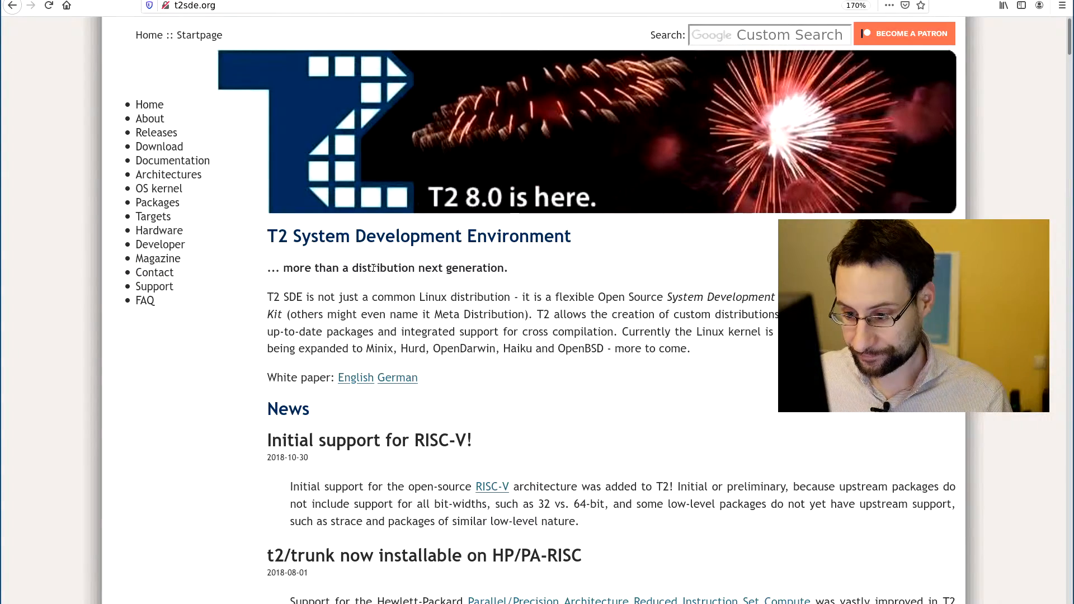
left_click(354, 377)
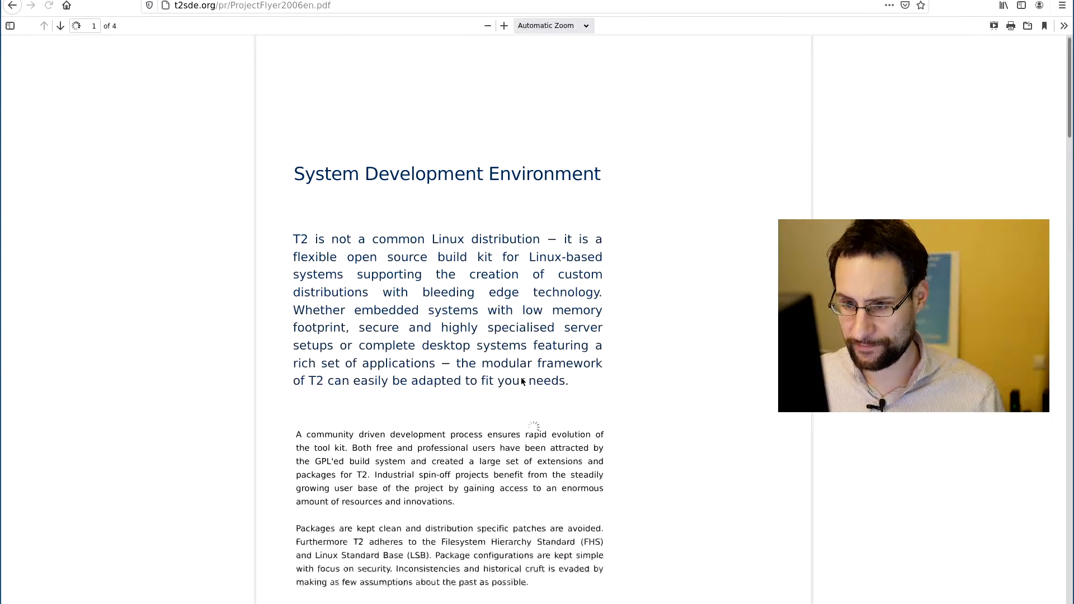
scroll("down", 3)
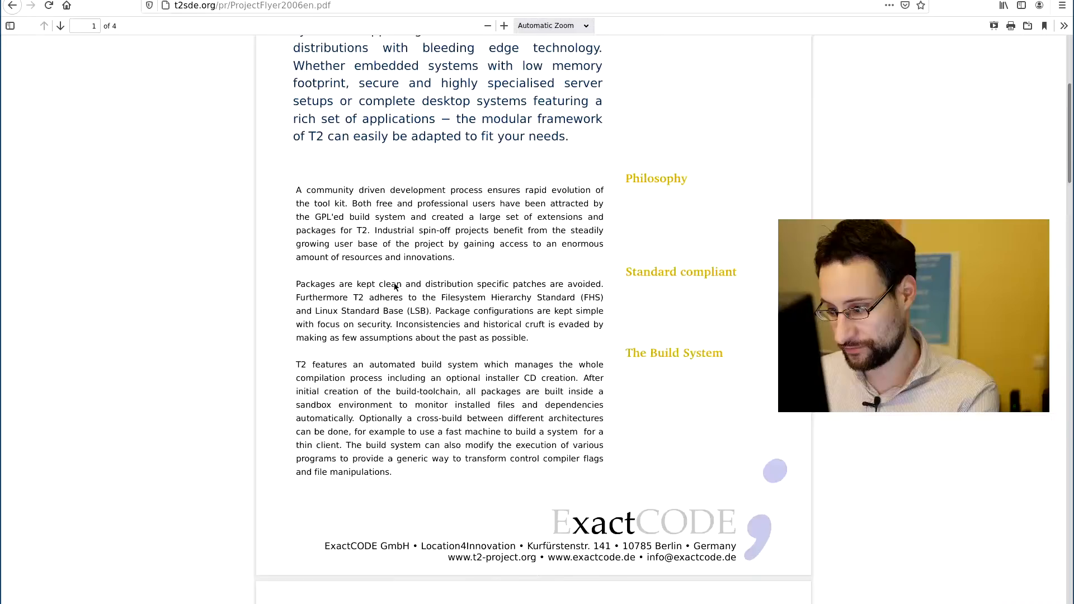
scroll("up", 3)
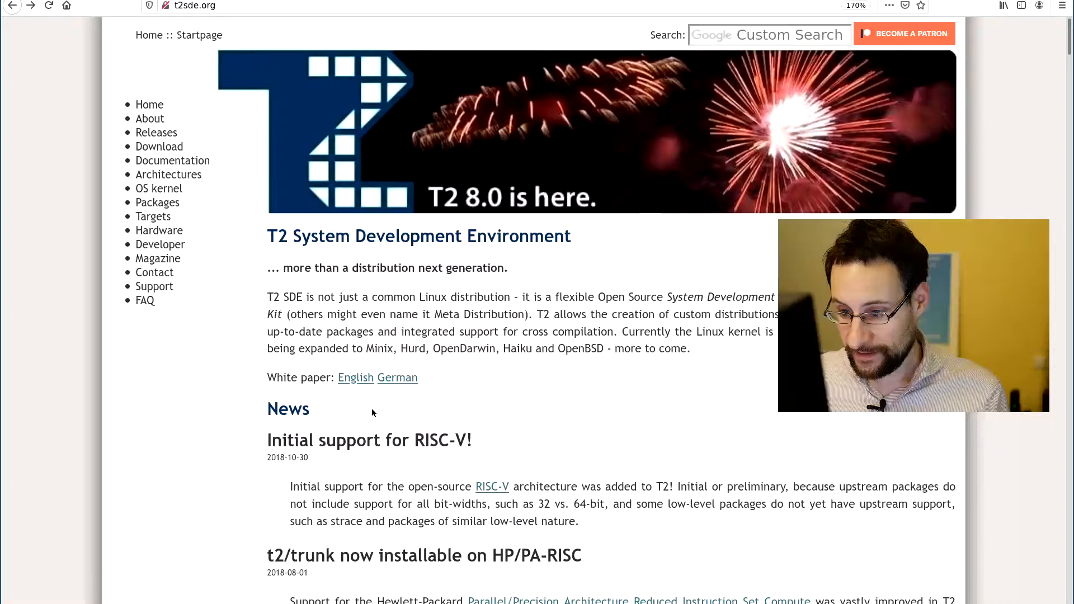
left_click(355, 377)
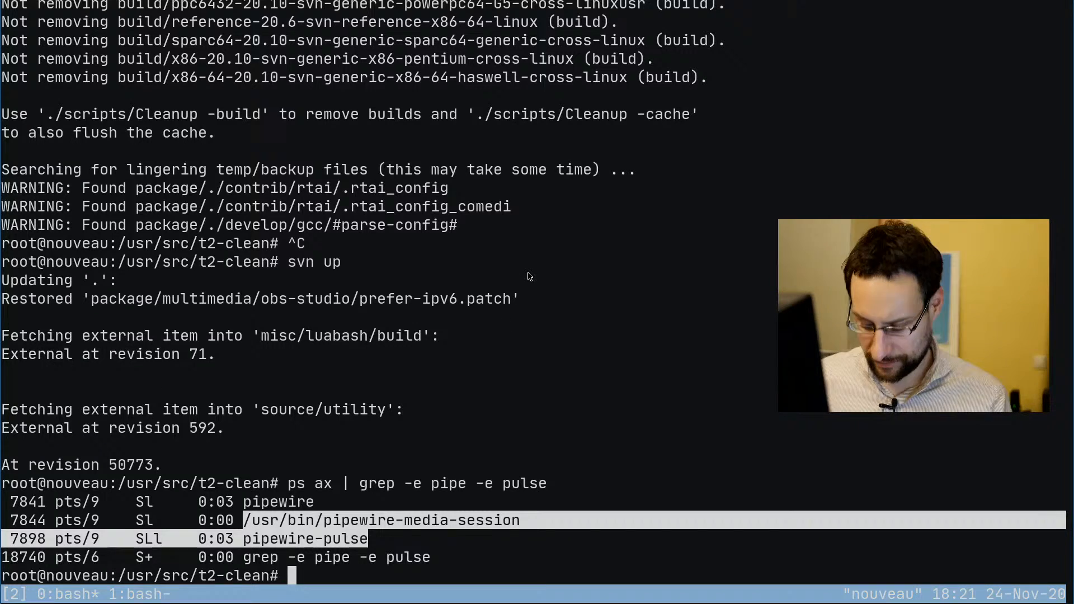
Step: Run Update-Pkg for xkbcommon 1.0.3 and glibmm 2.64.4, queuing gnupg-2.2.25
type("./scripts/U")
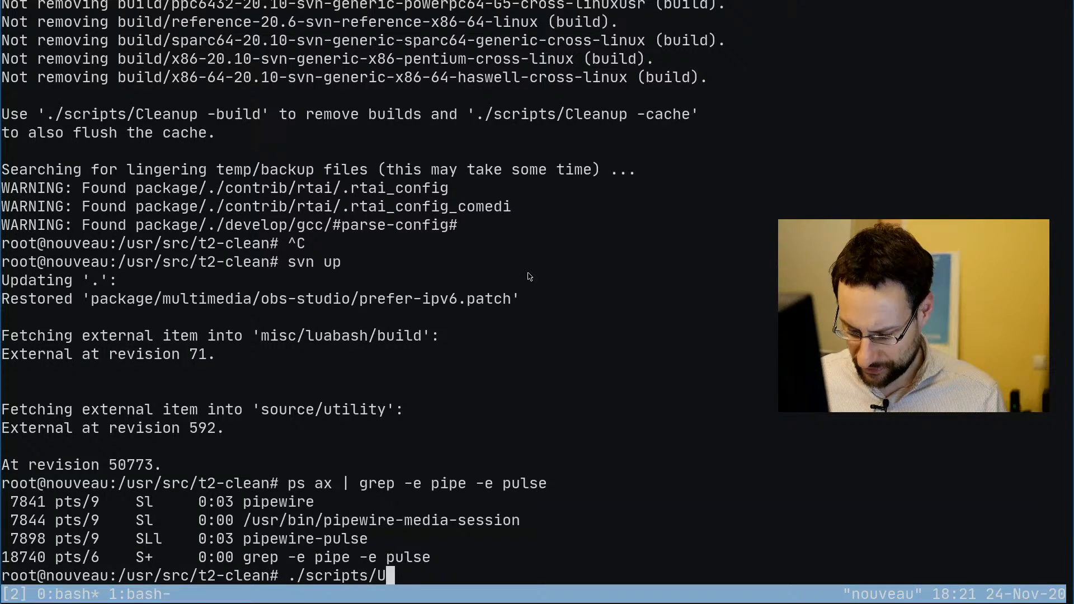
key("Return")
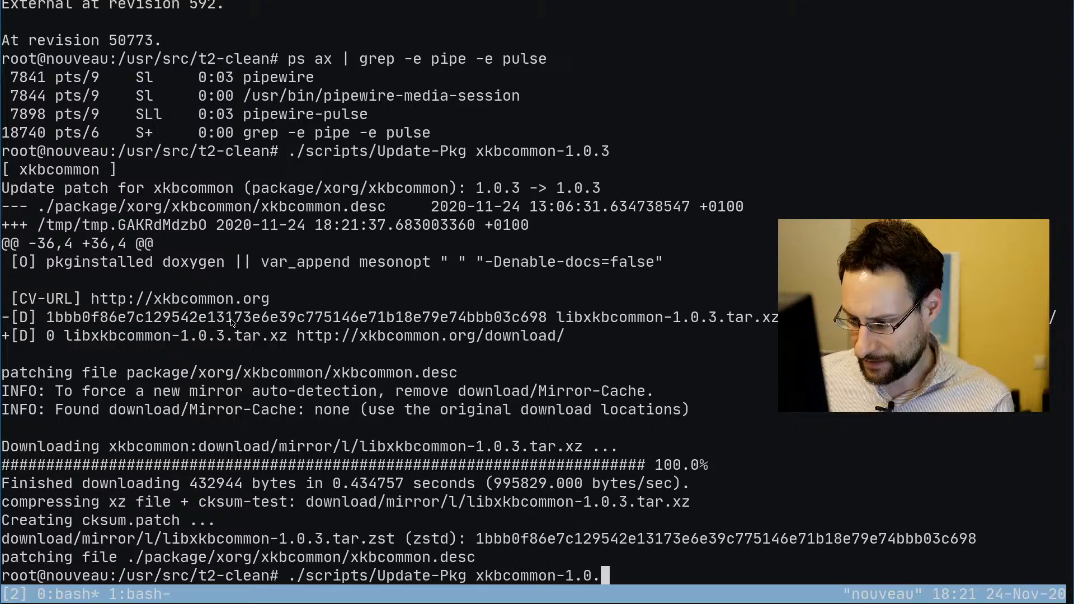
type("gnupg-2.2.25")
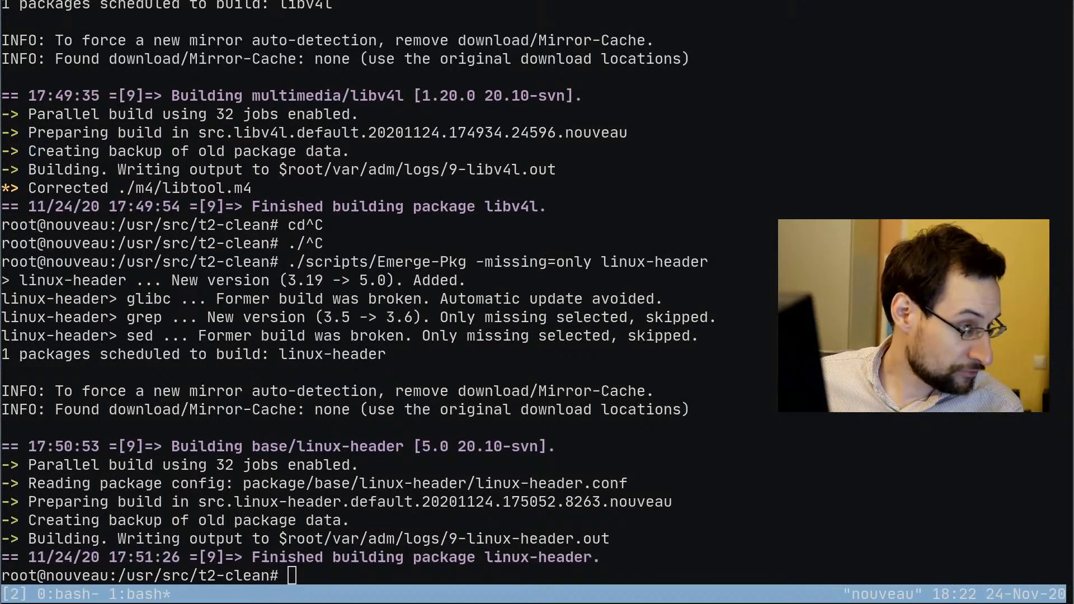
type("./scripts/Update-Pkg glibmm-2.64.4")
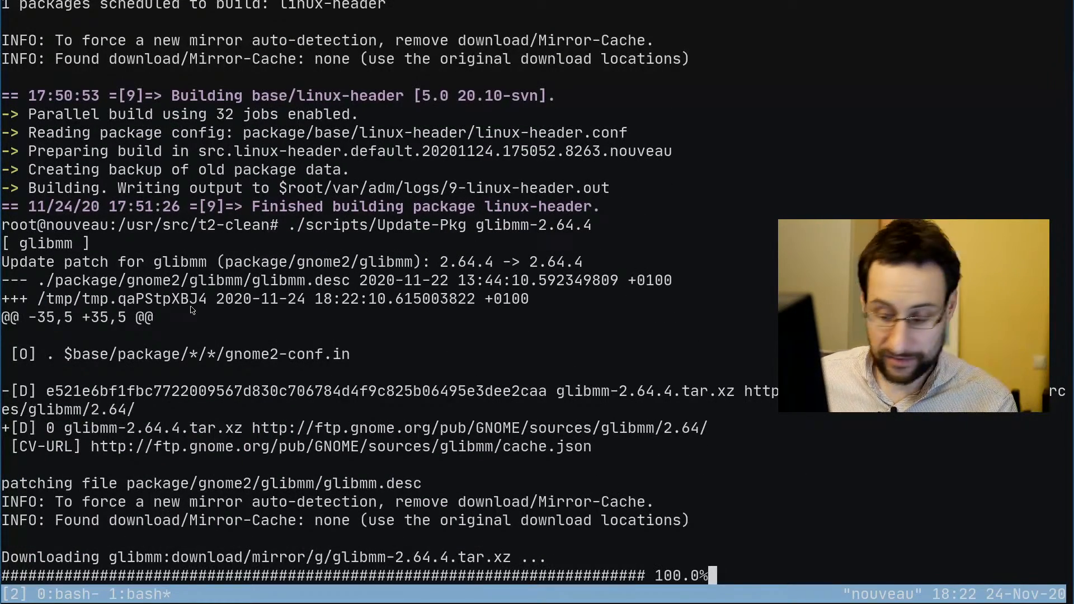
mouse_move(710, 237)
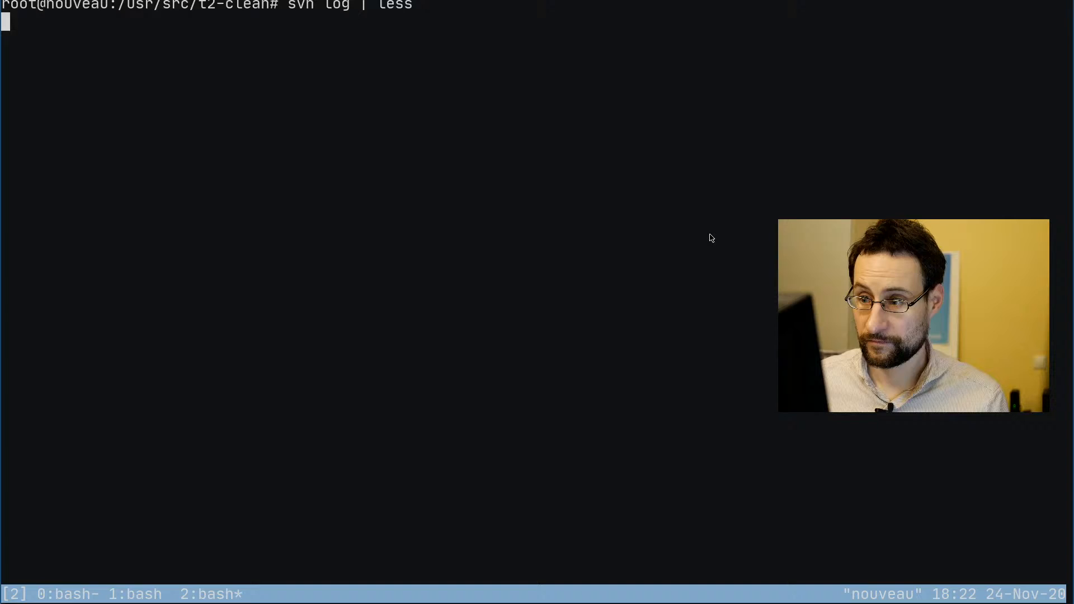
Step: Search the svn log for glibmm to confirm the 2.64.4 commit, then quit less
key("Return")
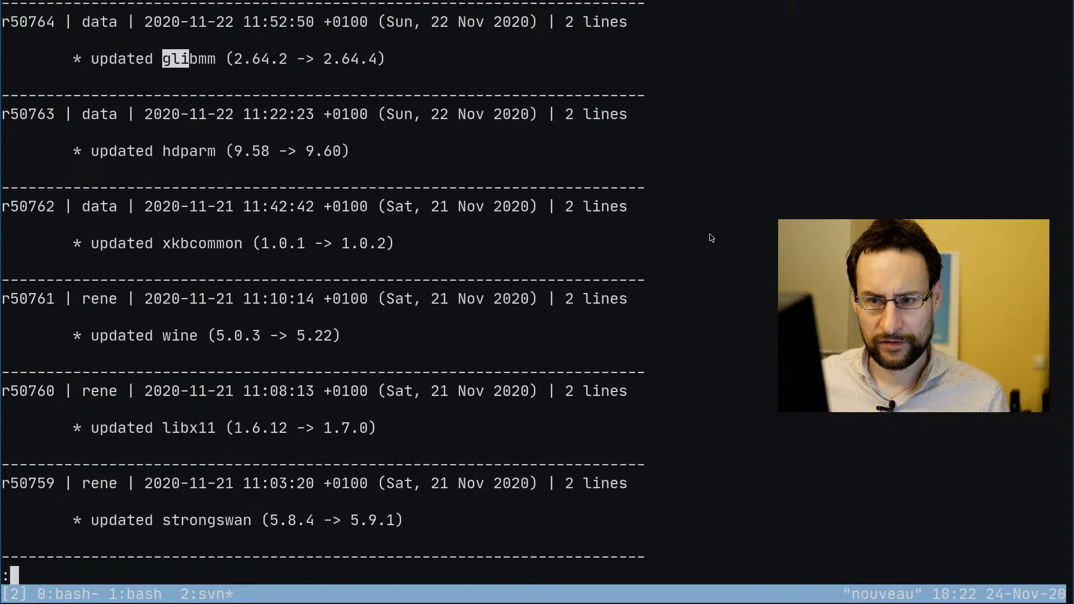
key("q")
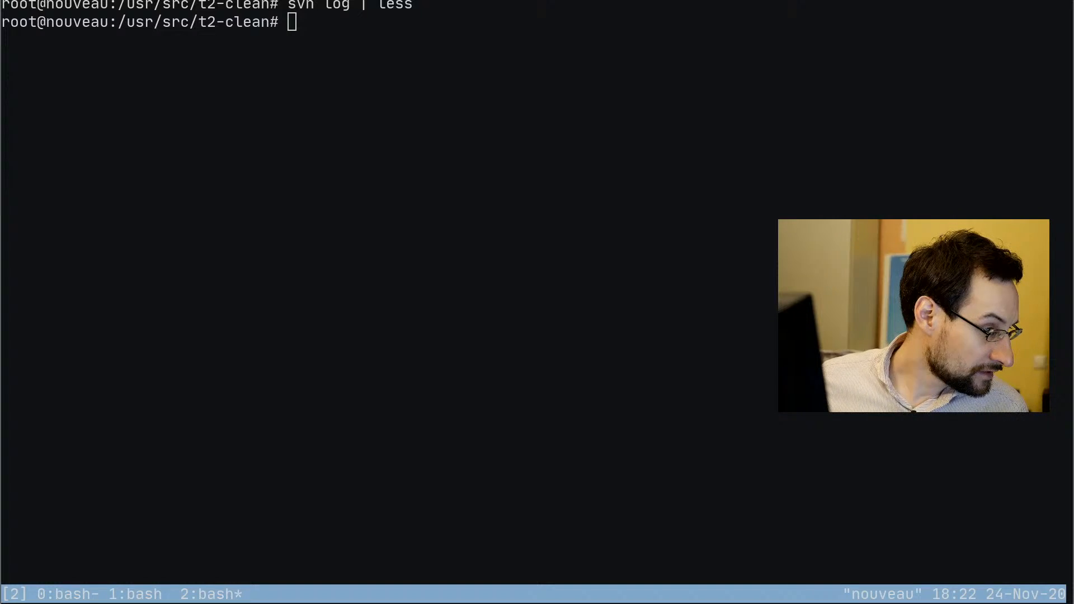
mouse_move(284, 257)
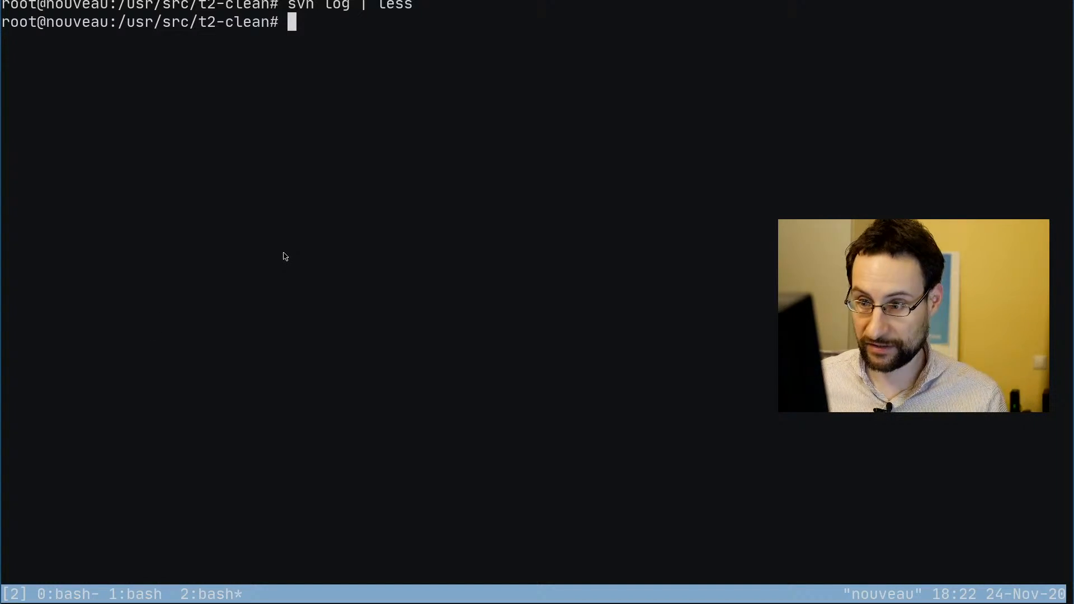
Step: Run Update-Pkg for xkbcommon 1.0.2, nautilus 3.38.2 and librsvg 2.50.2
type("./scripts/Update-Pkg xkbcommon-1.0.2")
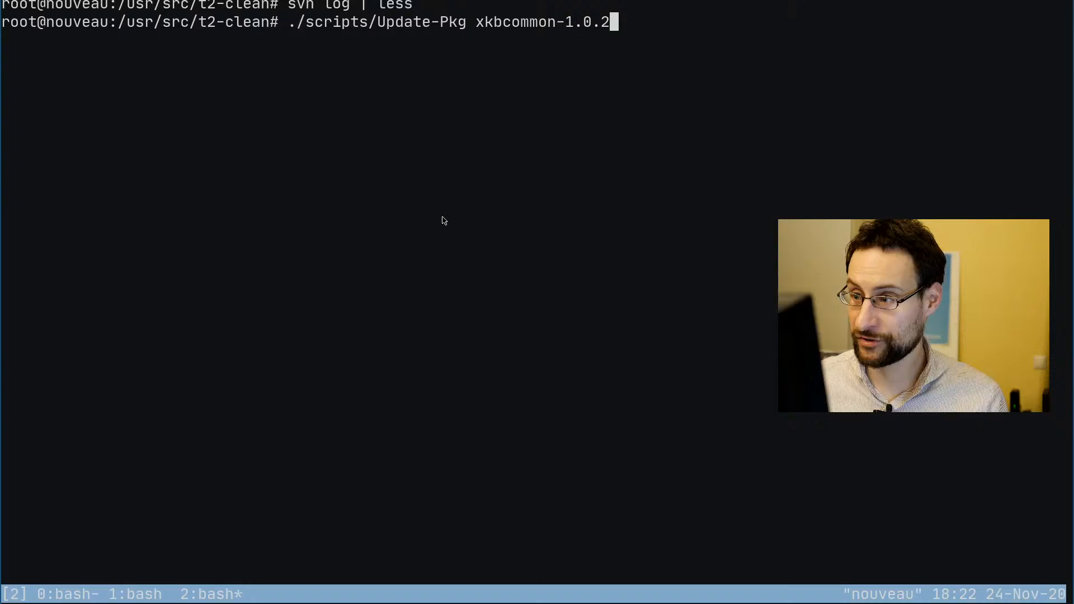
key("Return")
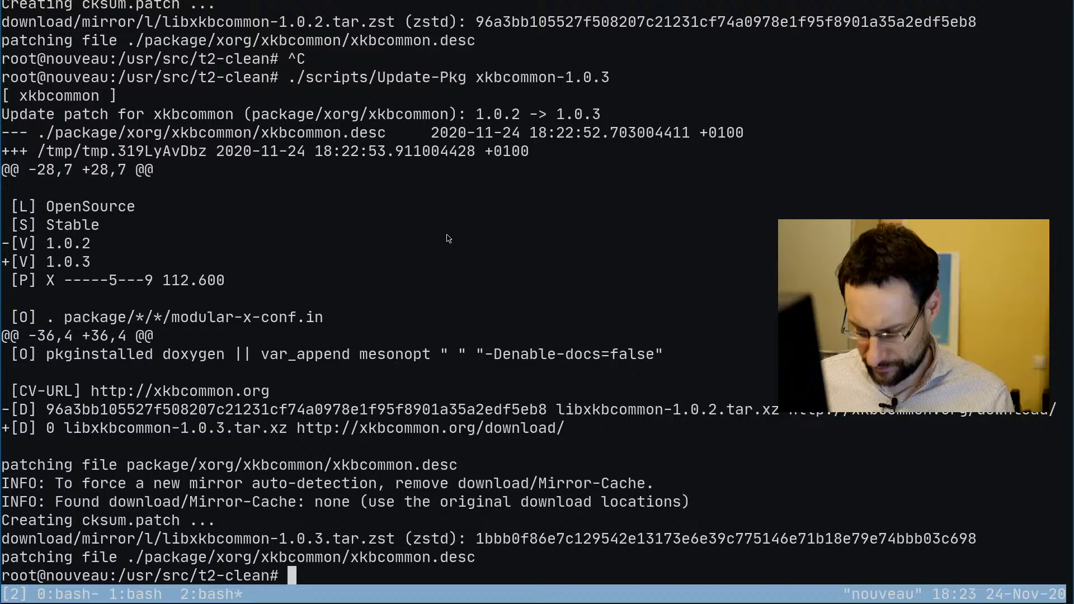
type("./scripts/Update-Pkg nautilus-3.38.2")
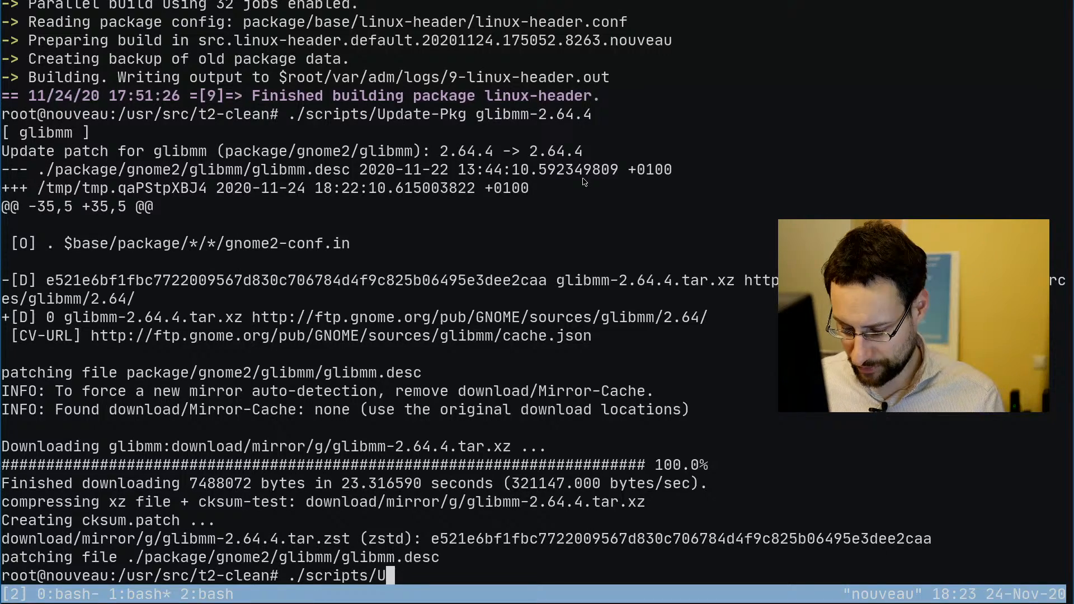
type("pdate-Pkg librsvg-2.50.2")
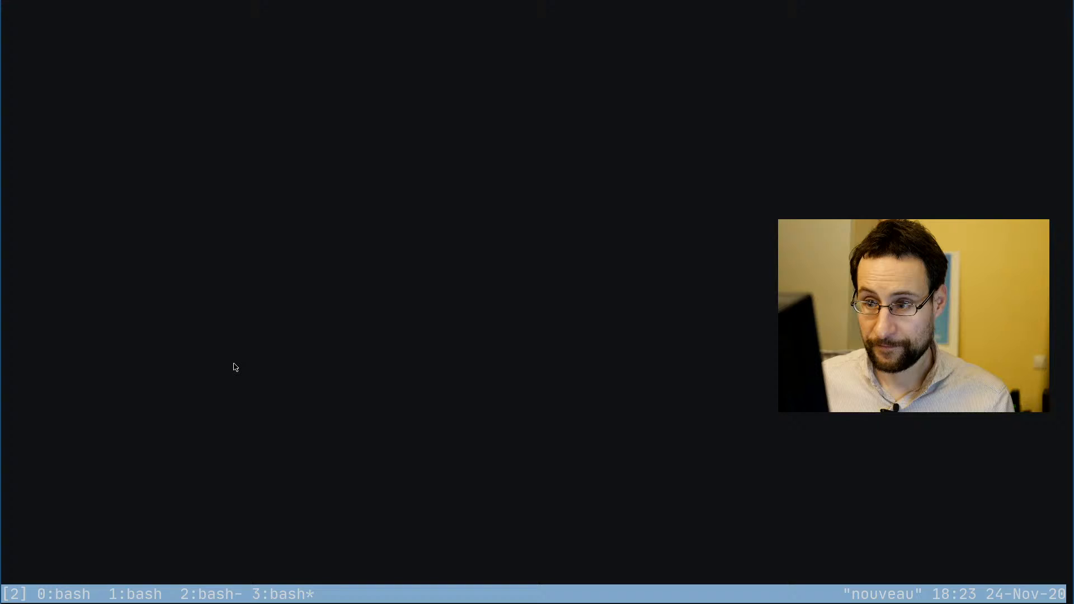
Step: Grep /usr/include for V4L2_PIX_FMT_Y16_BE, then launch Update-Pkg for gedit 3.38.1
type("./")
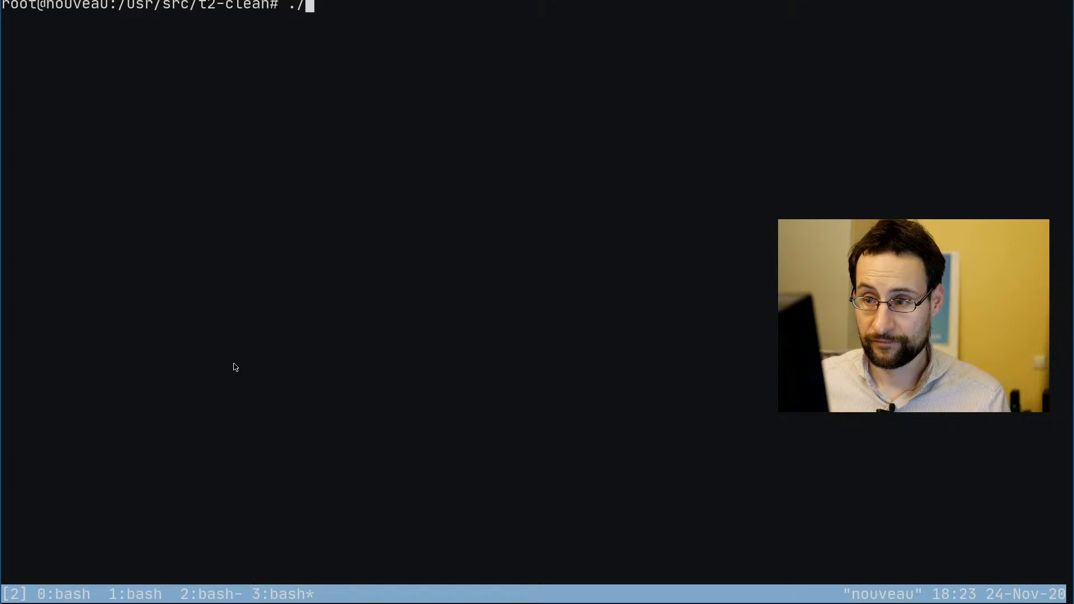
type("grep V4L2_PIX_FMT_Y16_BE /usr/include/* -r")
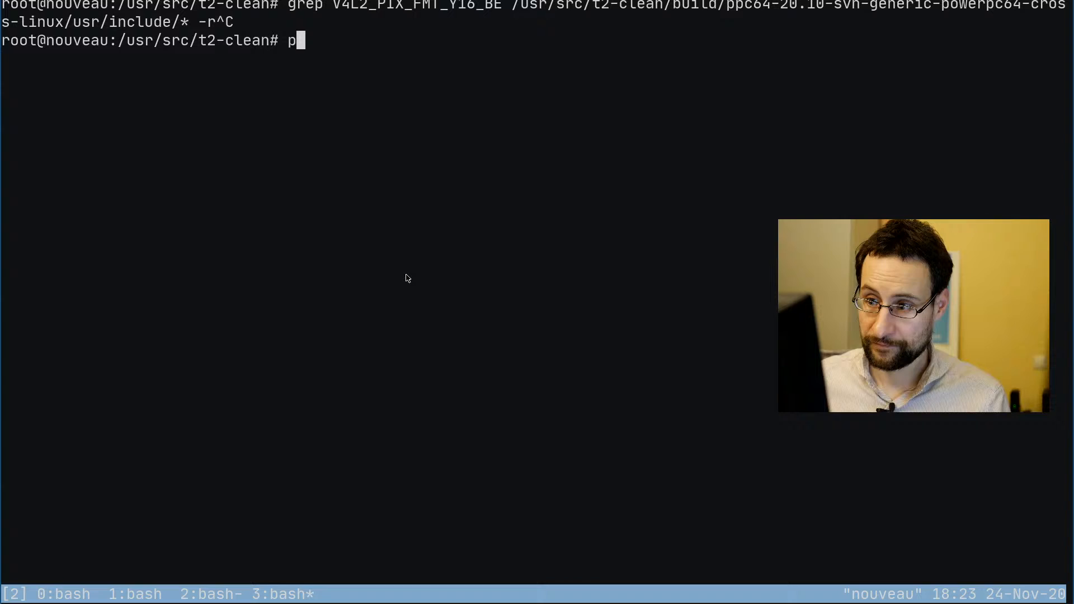
type("./S")
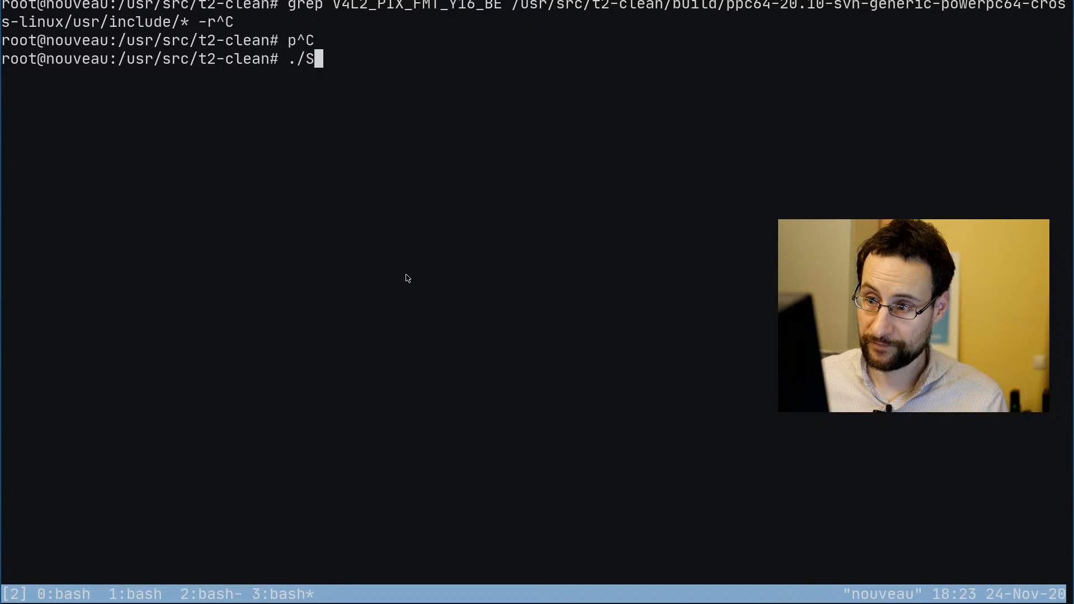
key("Return")
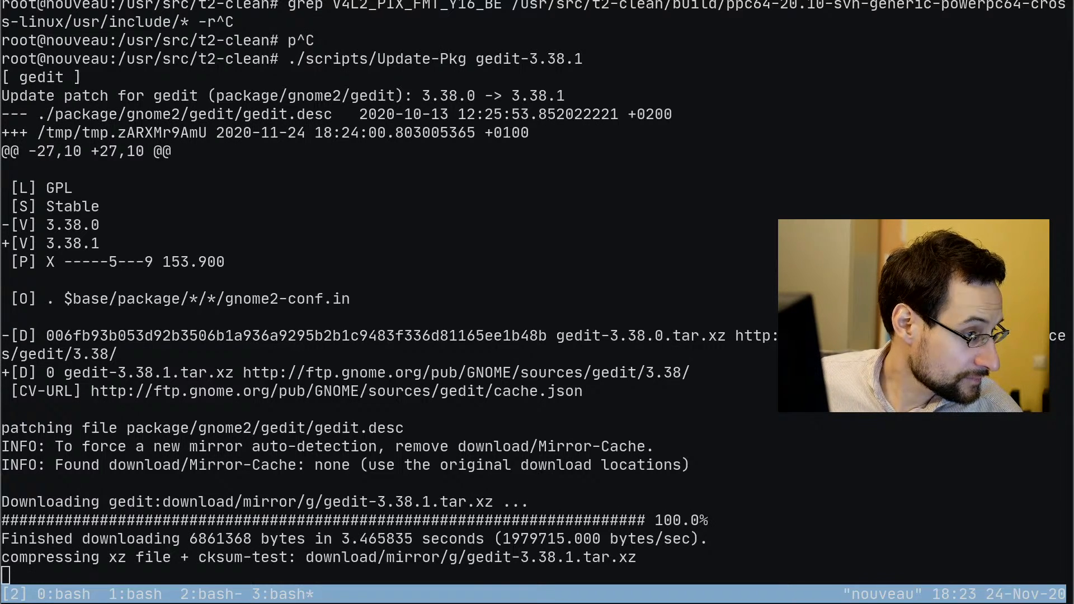
mouse_move(471, 428)
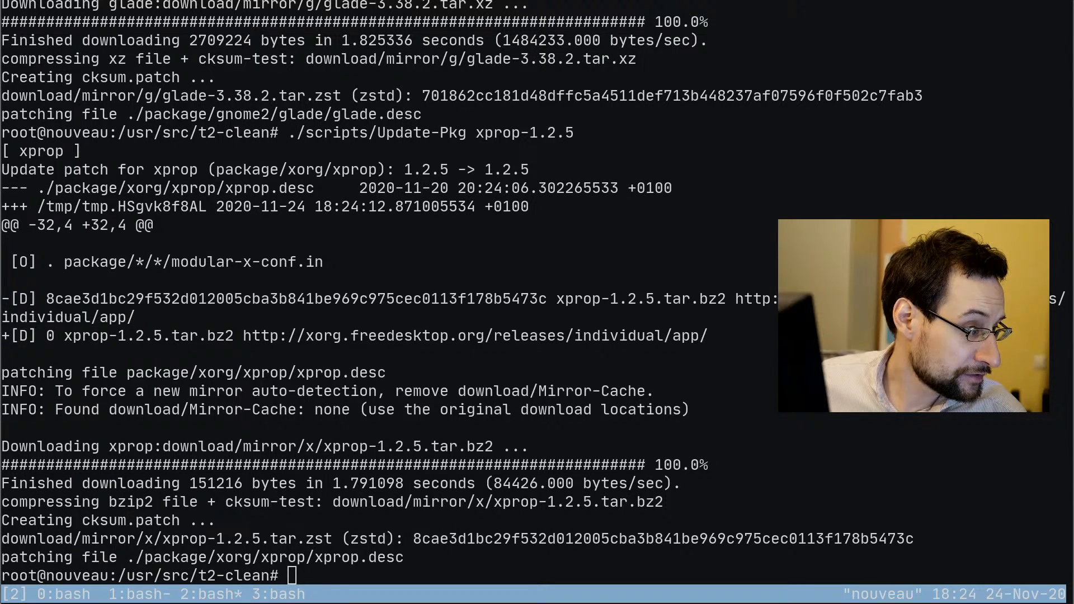
Step: Run Update-Pkg for librsvg 2.50.2 and gnome-control-center 3.38.2
type(".8.109")
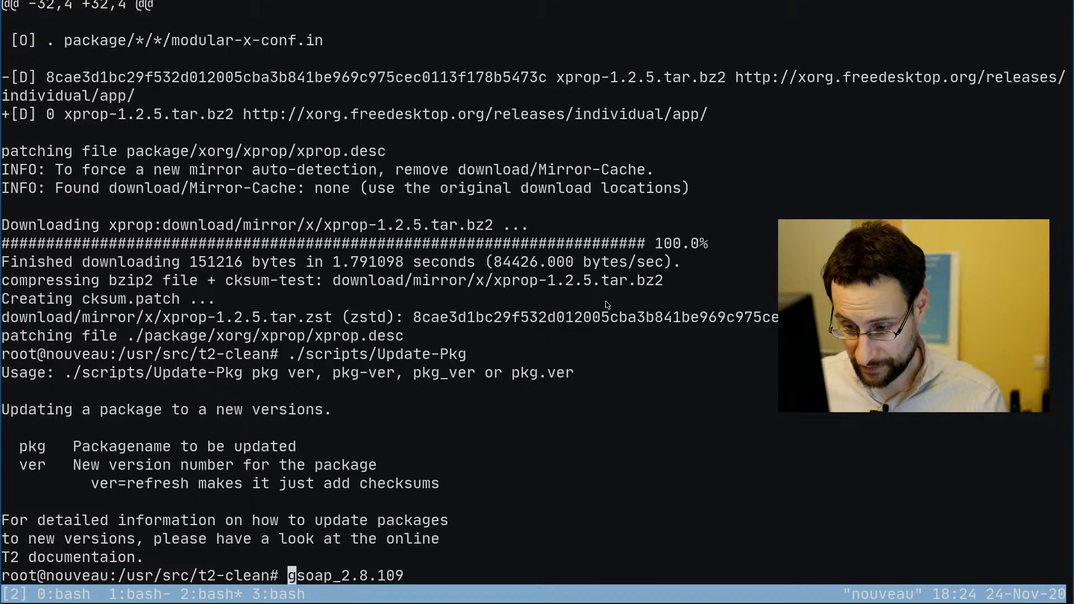
type("./scripts/Update-Pkg")
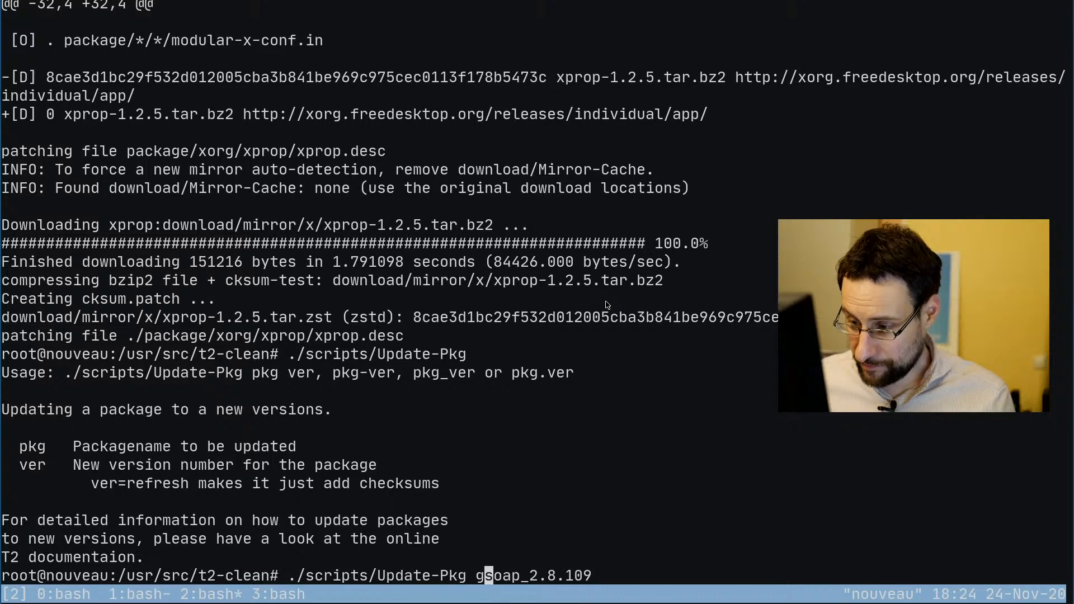
key("Return")
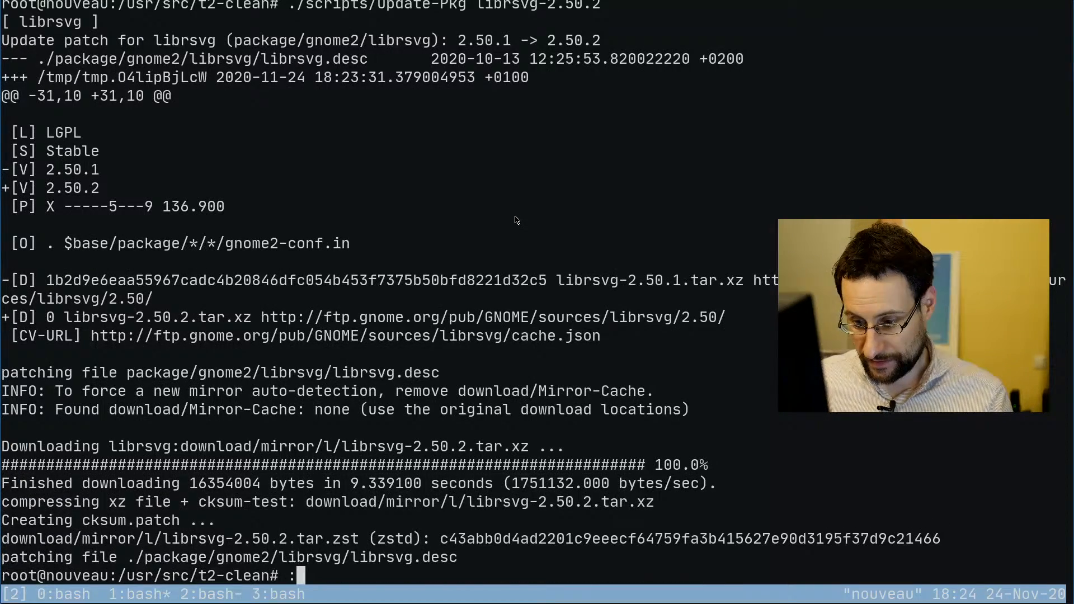
type("./scripts/Update-Pkg gnome-control-center-3.38.2")
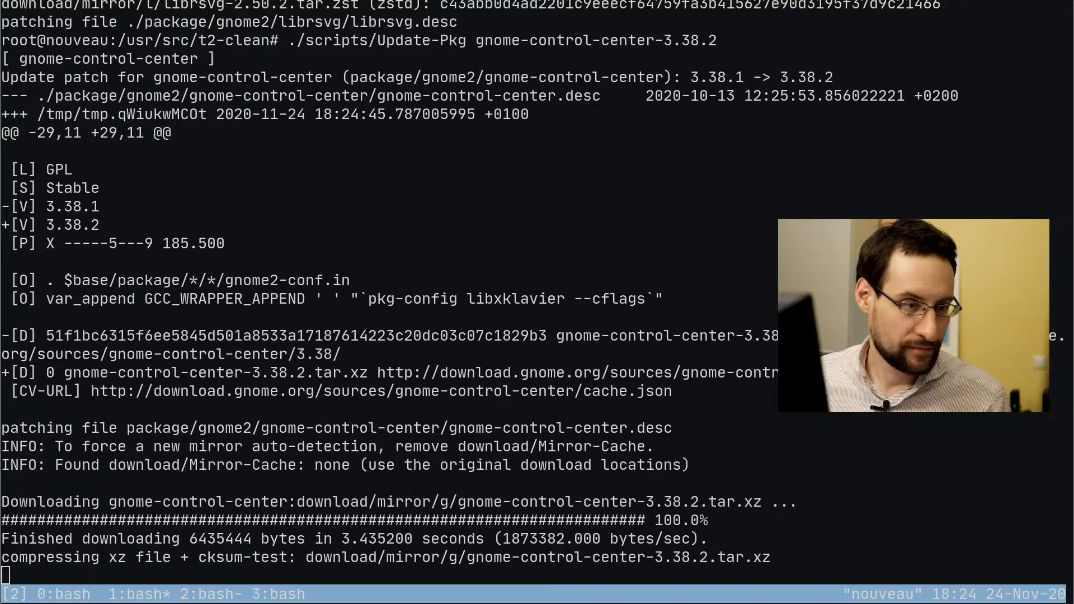
scroll("down", 3)
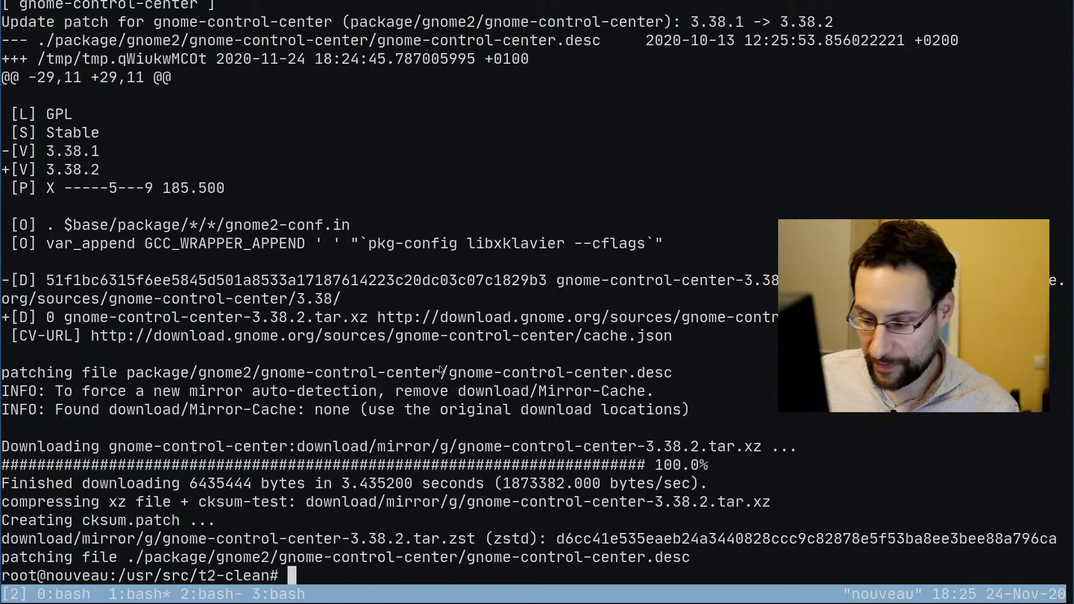
Step: Run Update-Pkg for tcsh 6.22.03 and duplicity 0.8.17
type("./scripts/Update-Pkg")
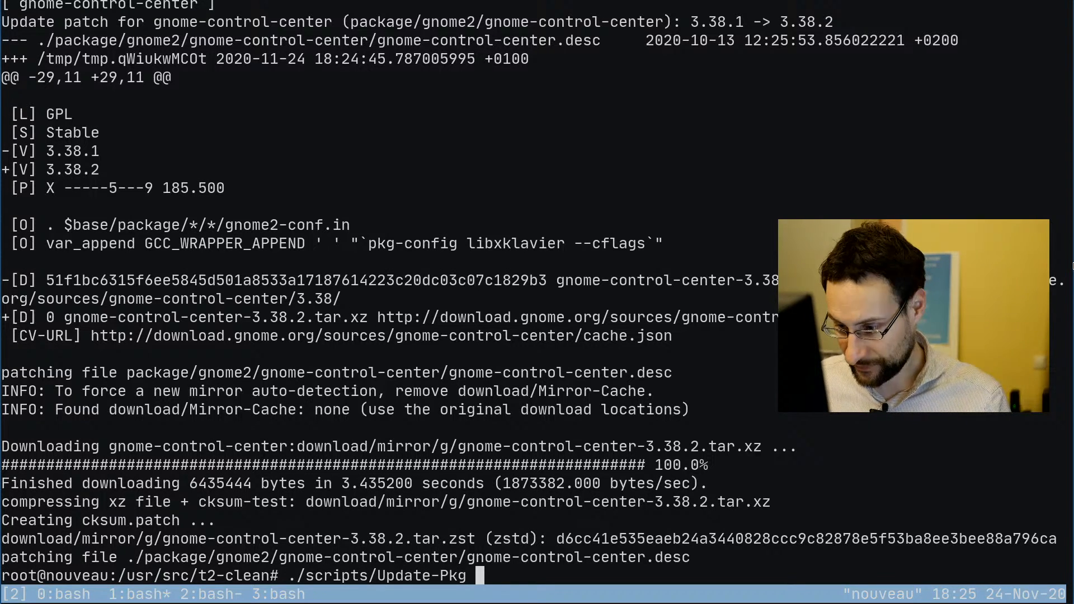
type("tcsh-6.22.03")
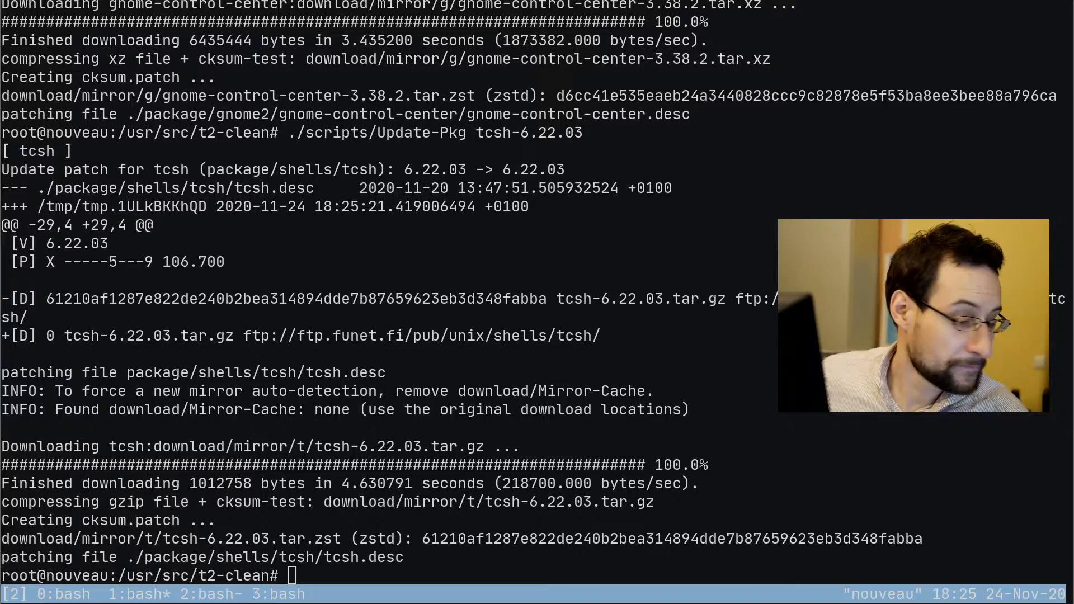
type("./scripts/Update-Pkg tcs")
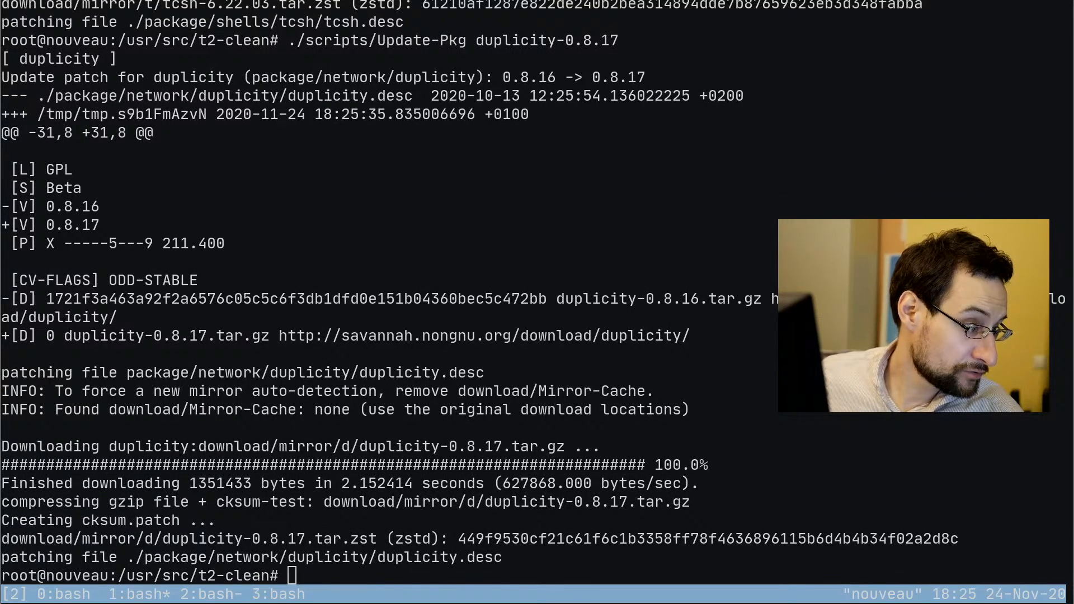
type("./scripts/")
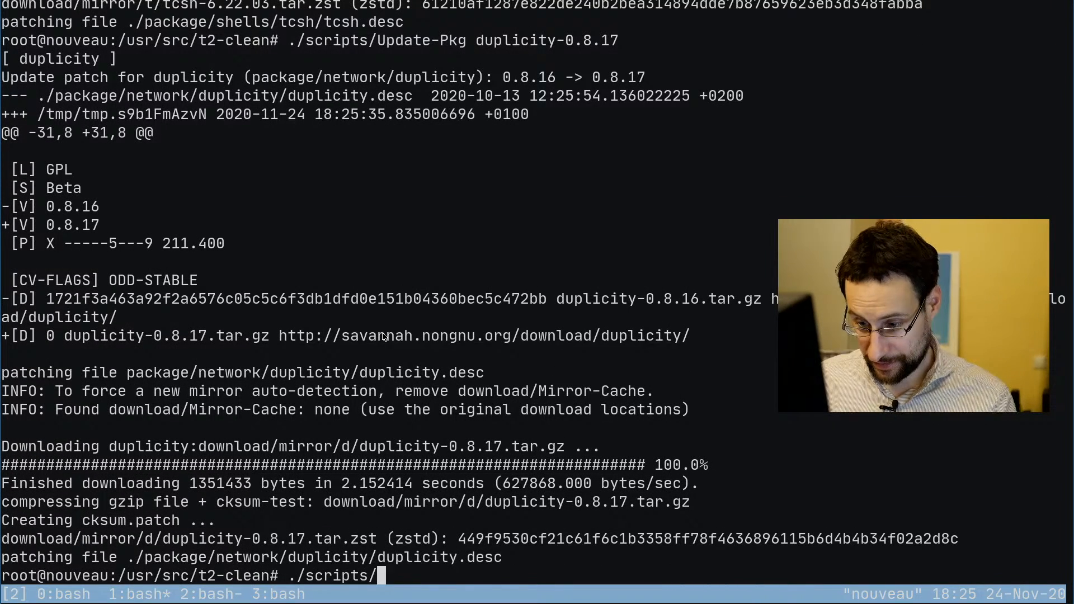
type("Update-Pkg")
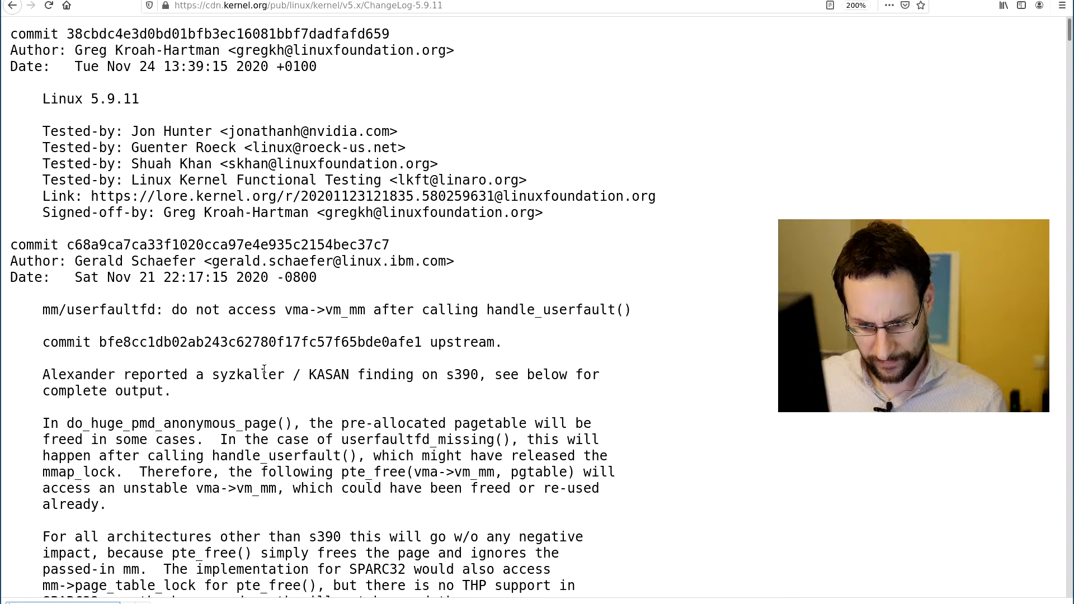
Step: Scroll through the Linux 5.9.11 changelog commits in Firefox looking for dereference fixes
scroll("down", 3)
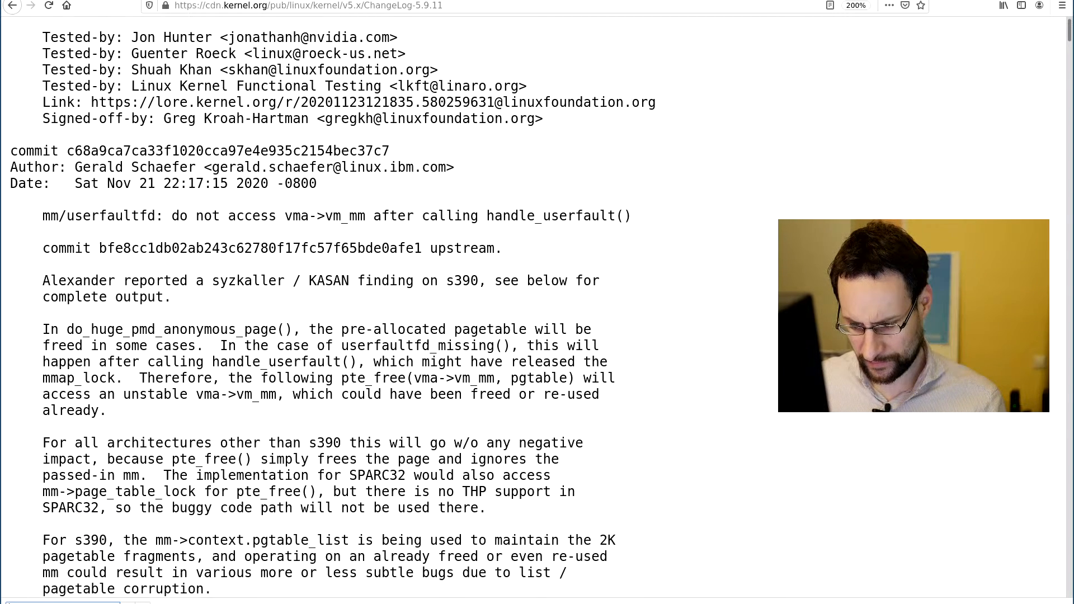
scroll("down", 3)
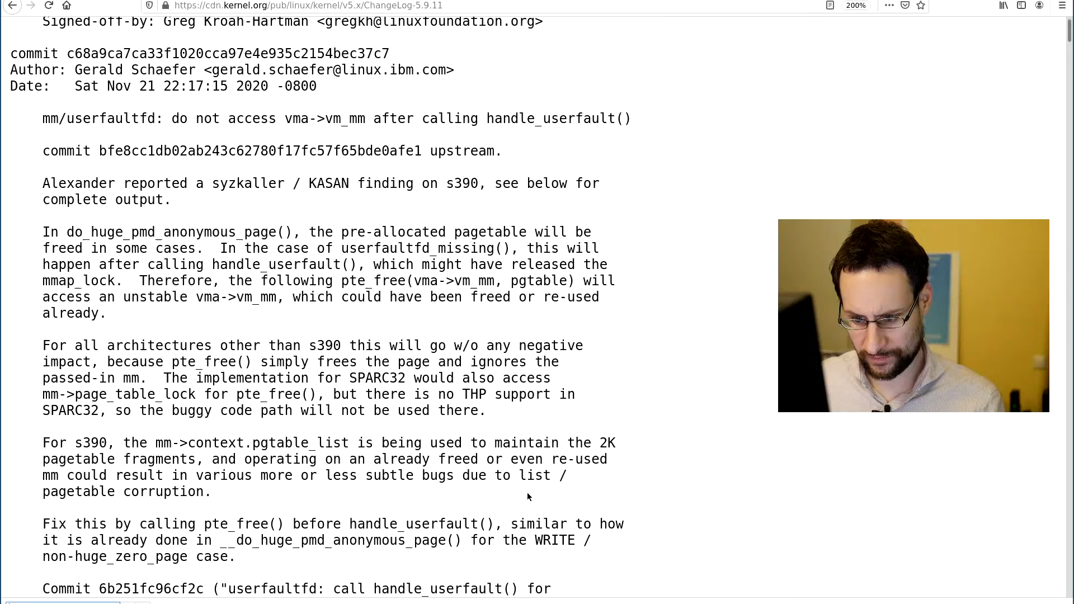
scroll("down", 3)
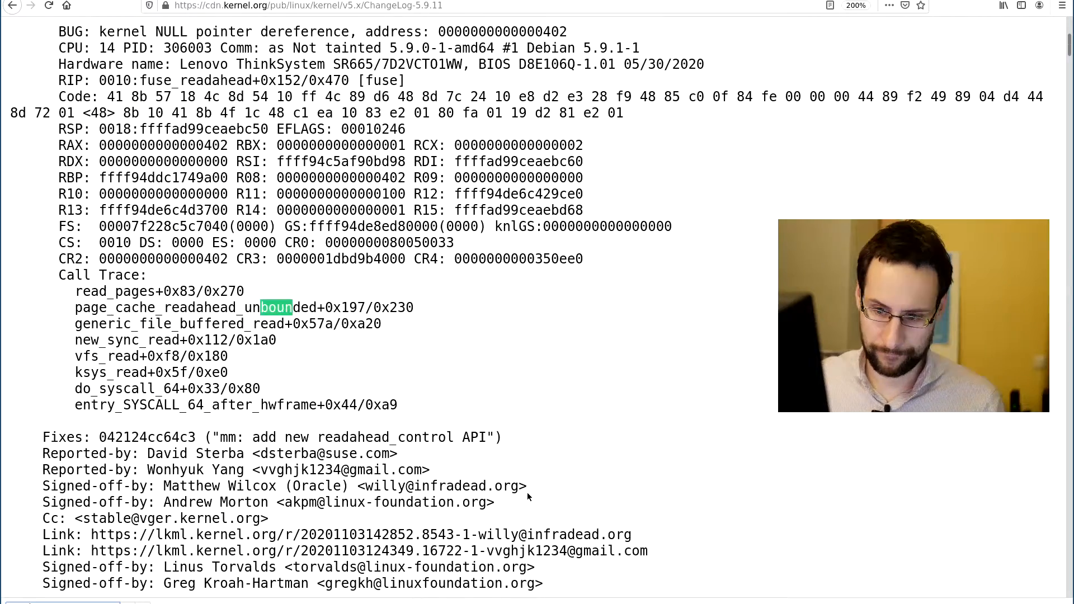
scroll("down", 3)
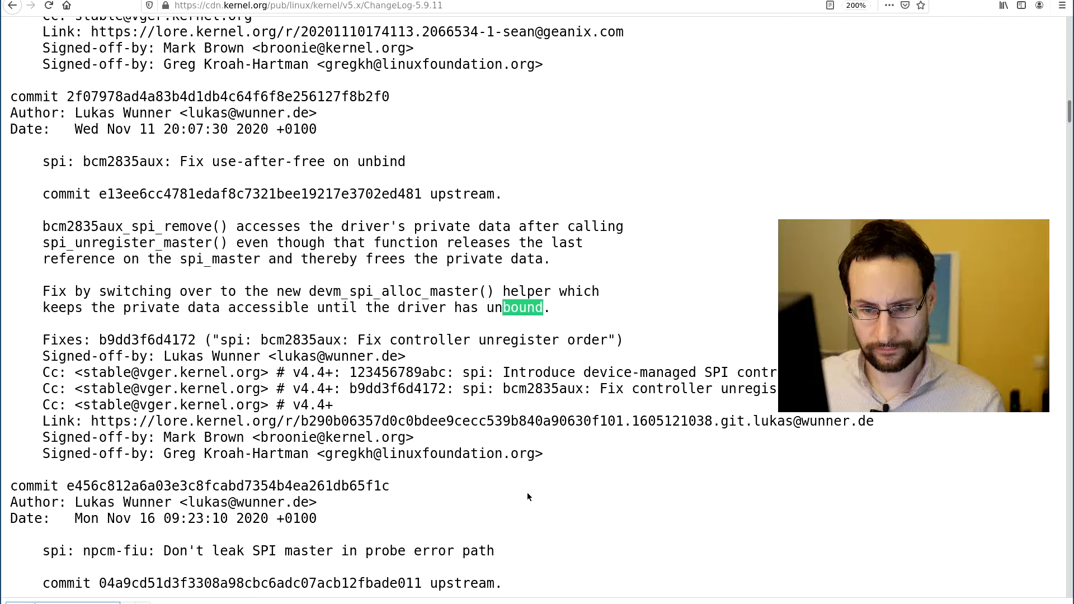
scroll("down", 3)
type("deref")
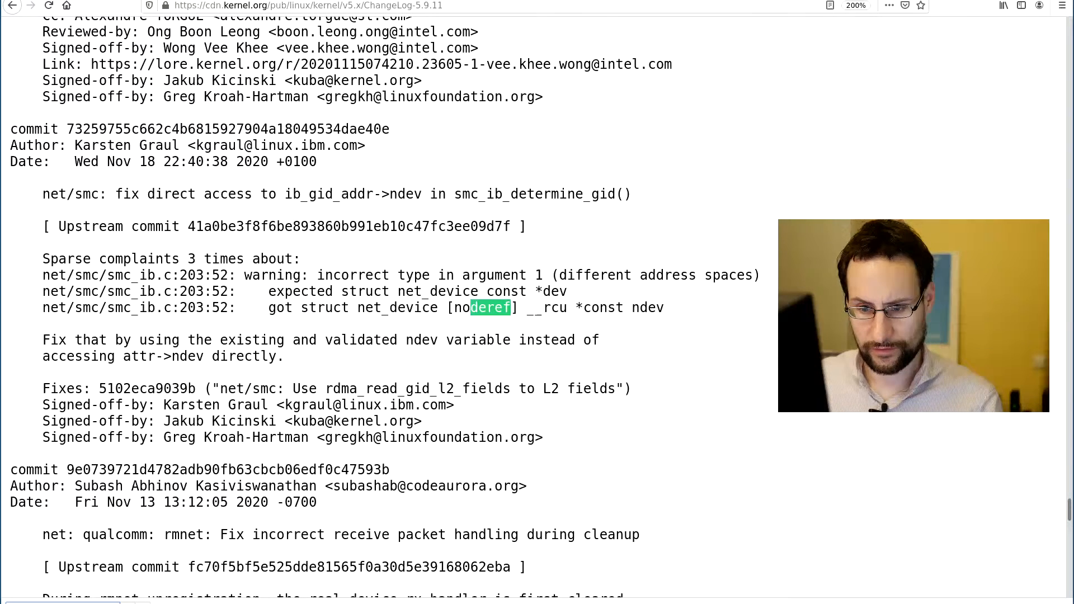
scroll("down", 3)
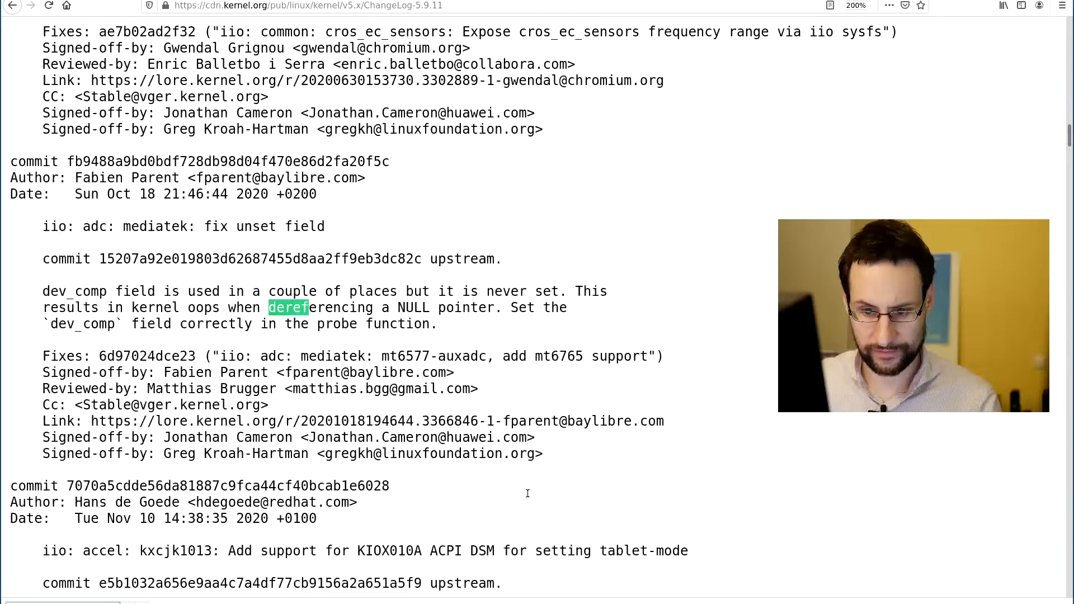
scroll("down", 3)
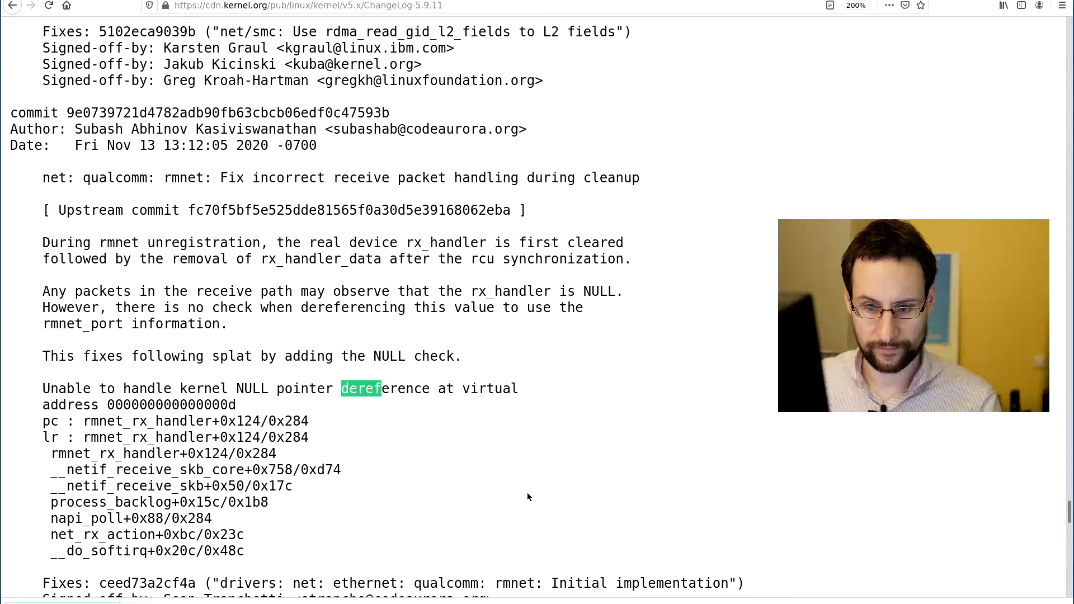
scroll("down", 3)
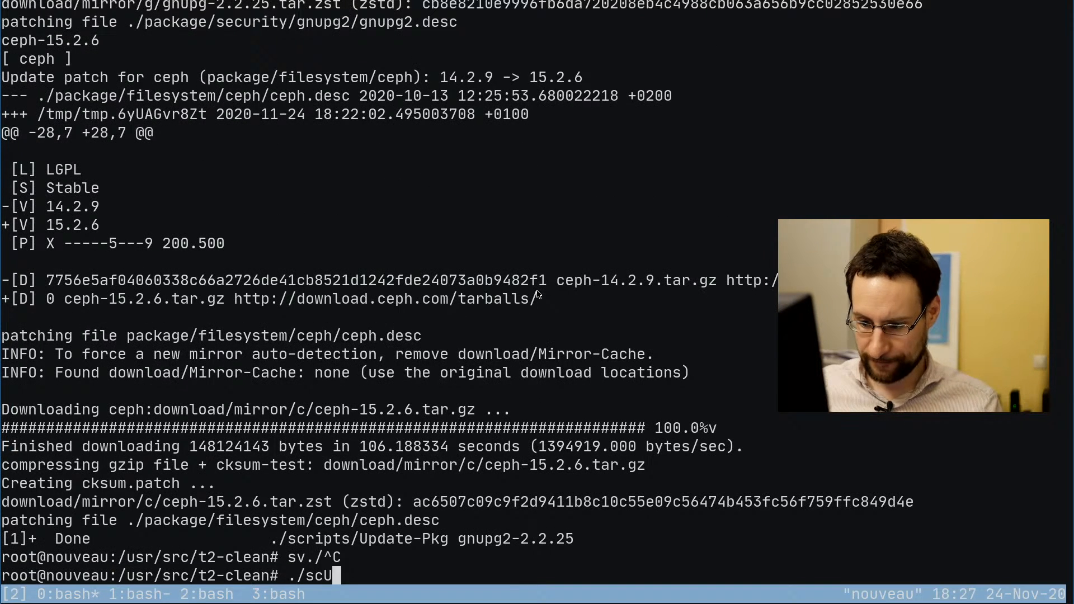
Step: Run Update-Pkg linux 5.9.11, then open the gnupg2 package .desc in vi
type("./scripts/Update-Pkg linux")
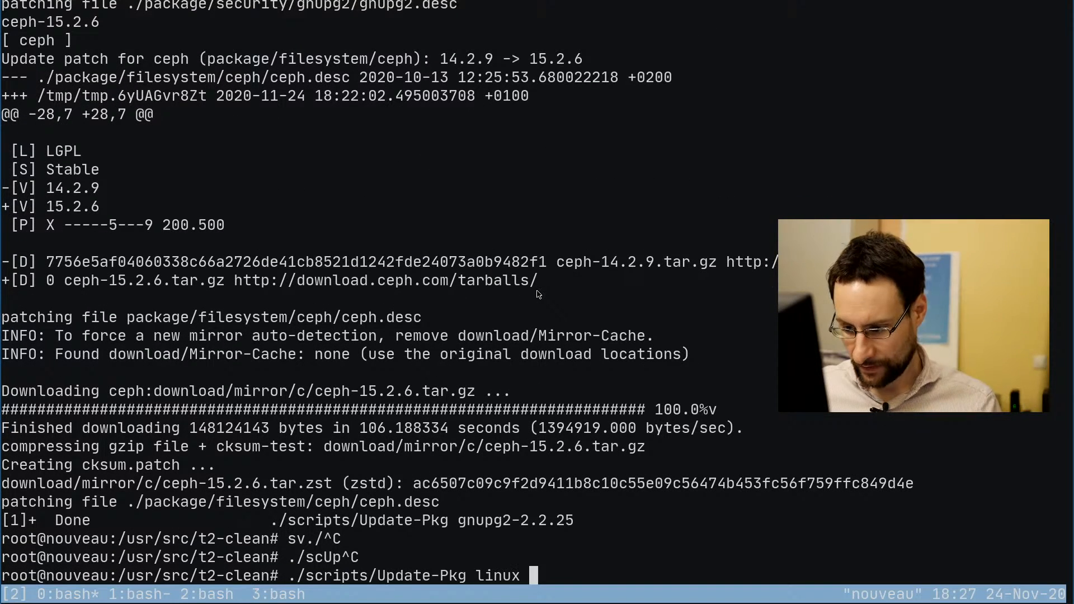
type("5.")
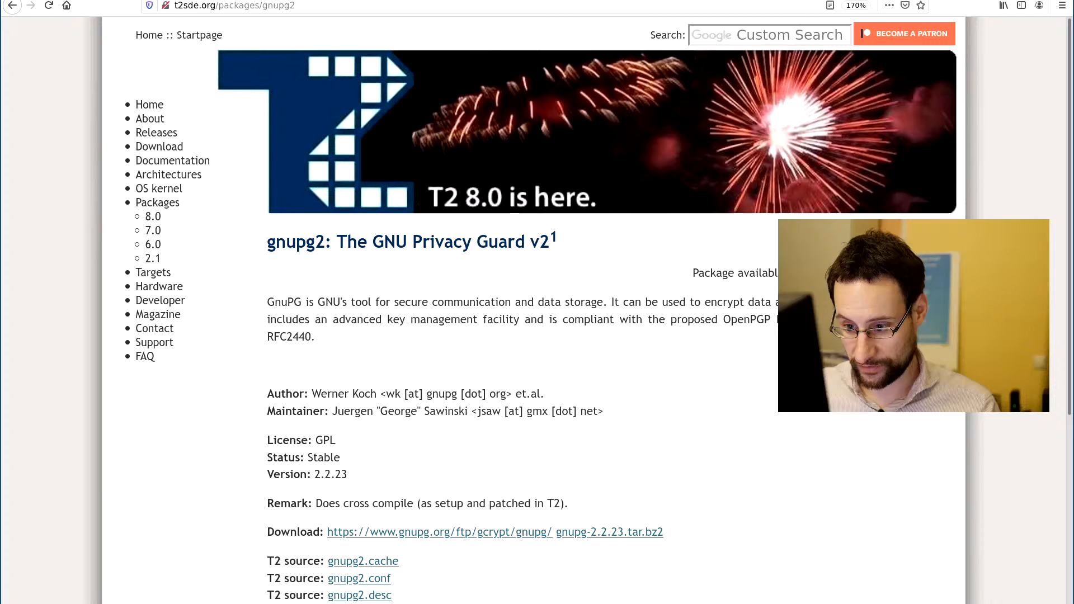
left_click(233, 5)
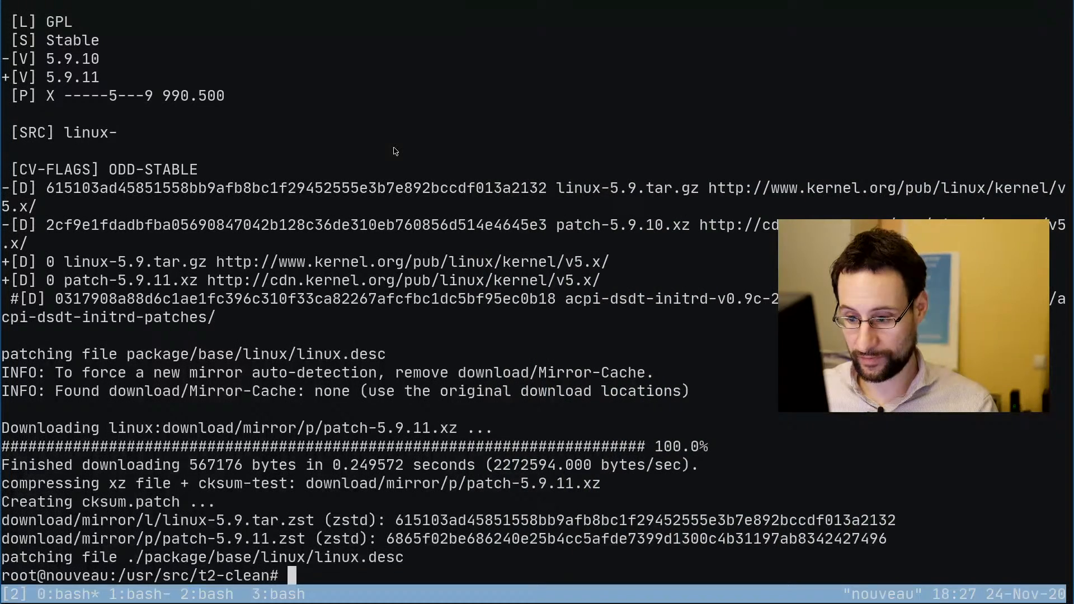
type("vi package/*/gnup")
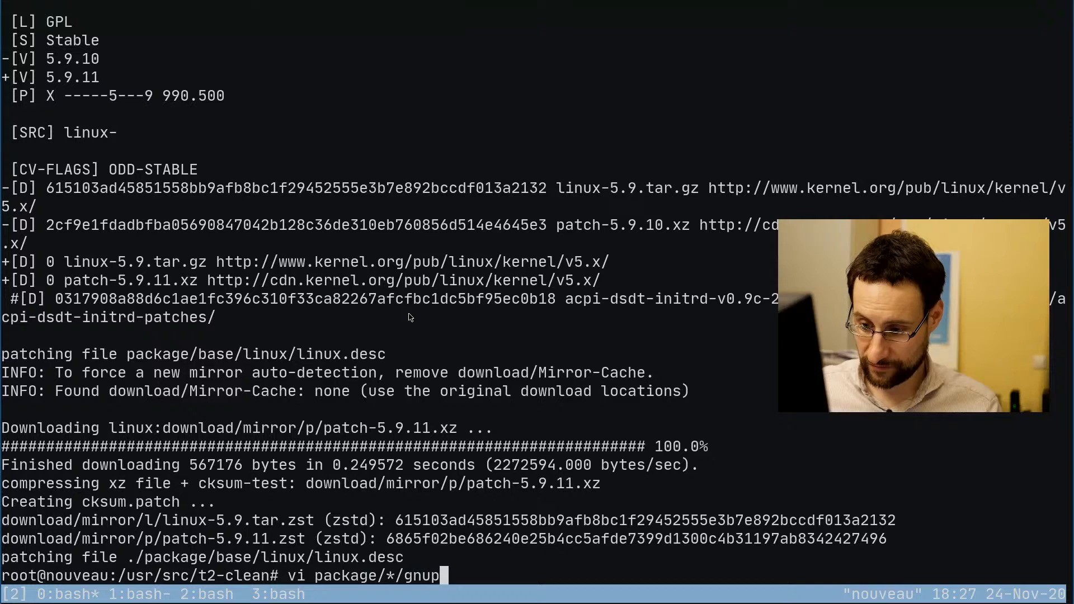
key("Return")
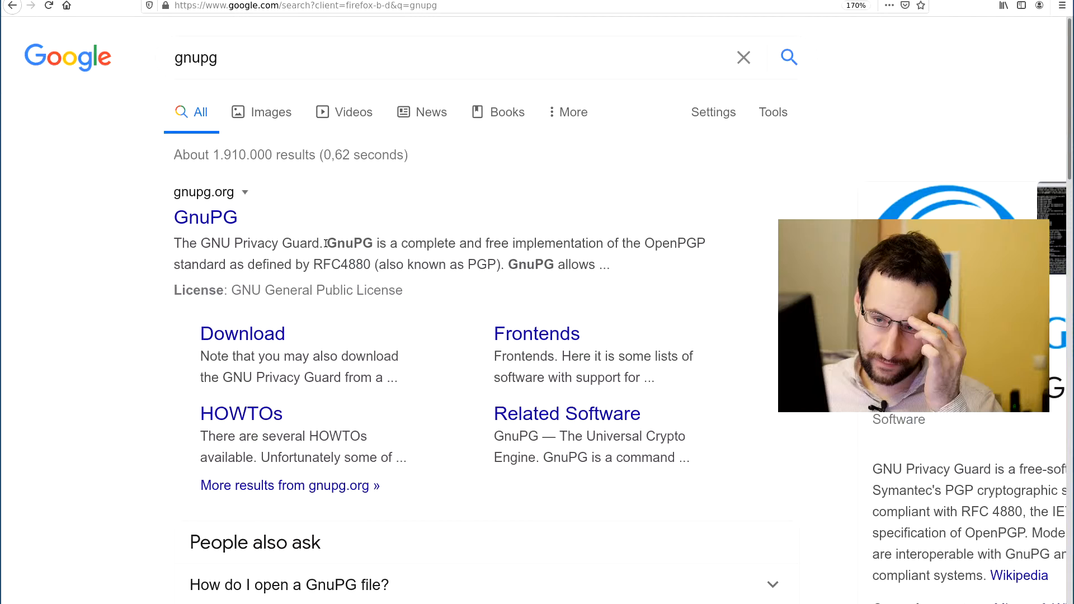
Step: Open gnupg.org from the results and check the News section for the 2.2.24/2.2.25 releases
left_click(206, 217)
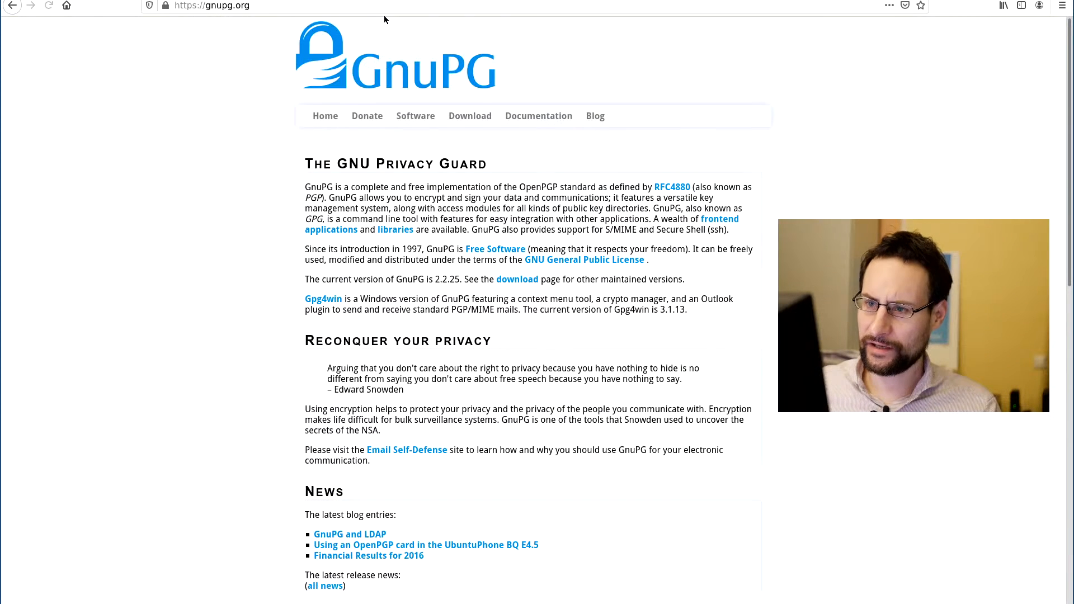
left_click(211, 6)
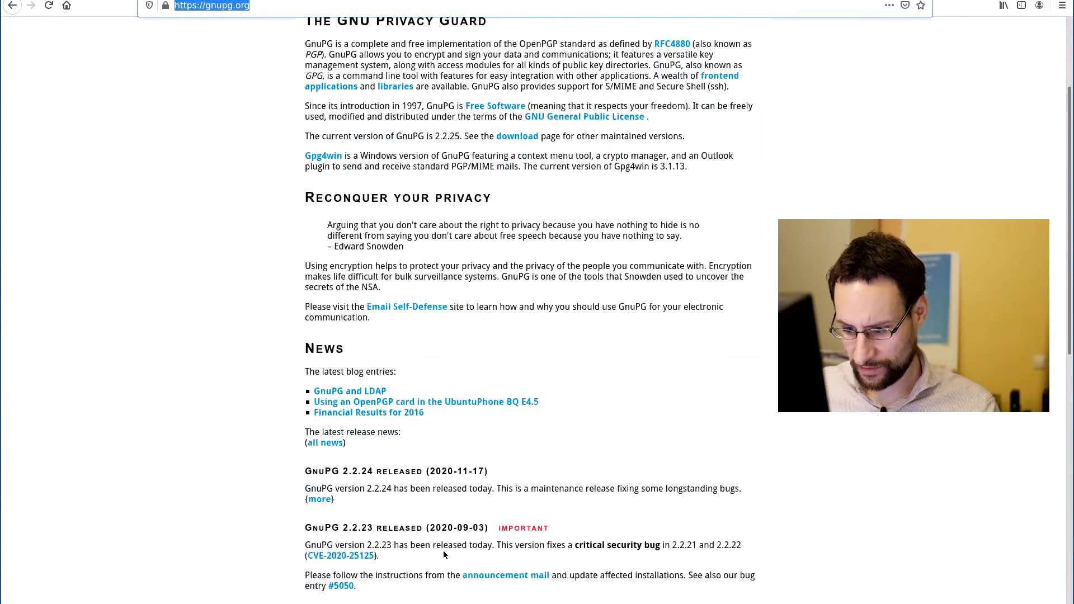
scroll("down", 3)
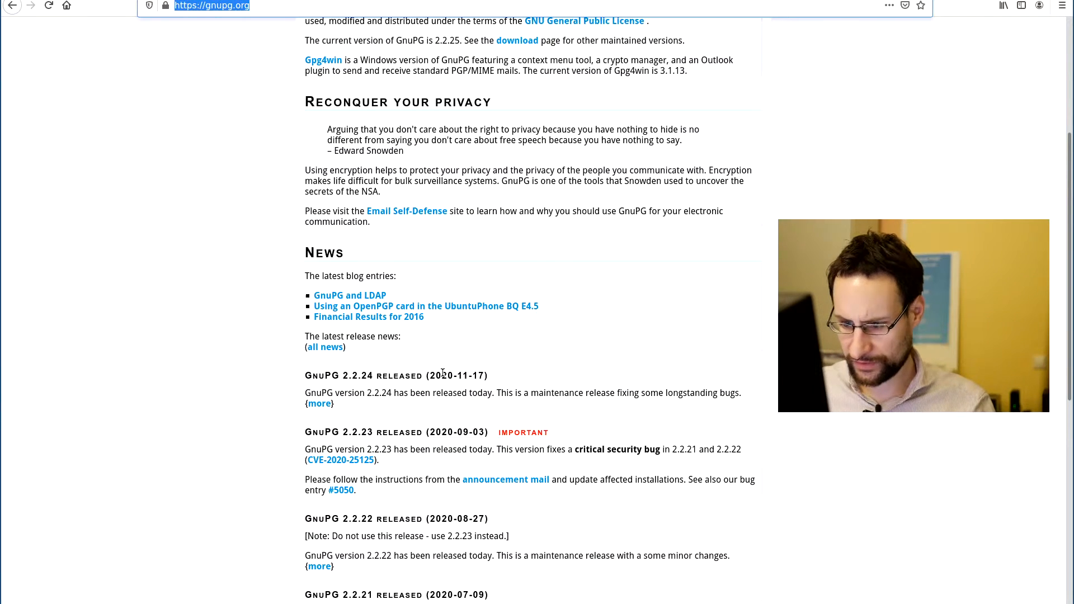
mouse_move(634, 461)
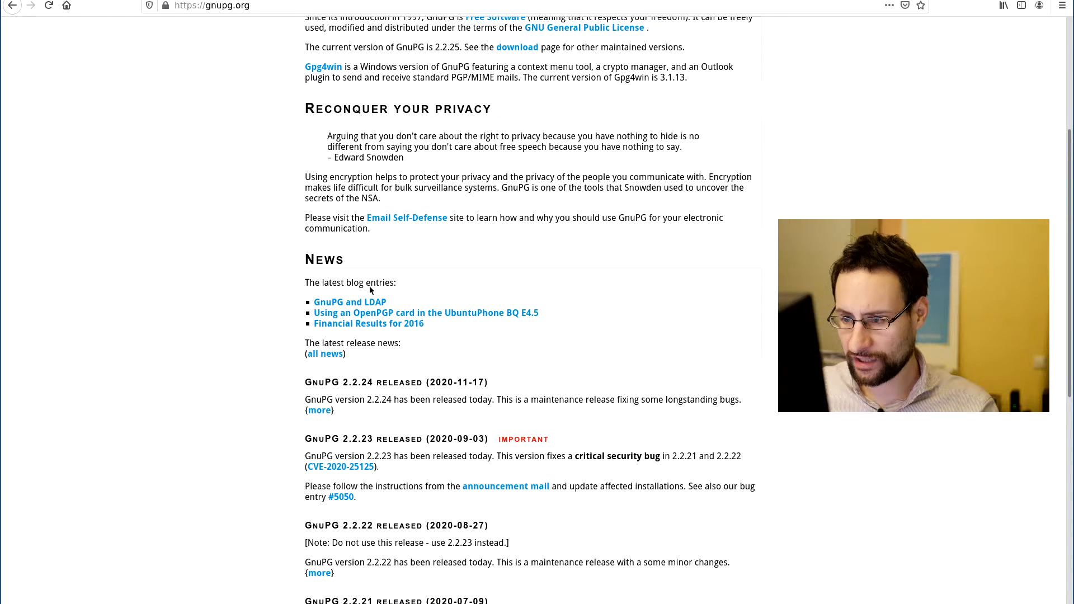
scroll("up", 3)
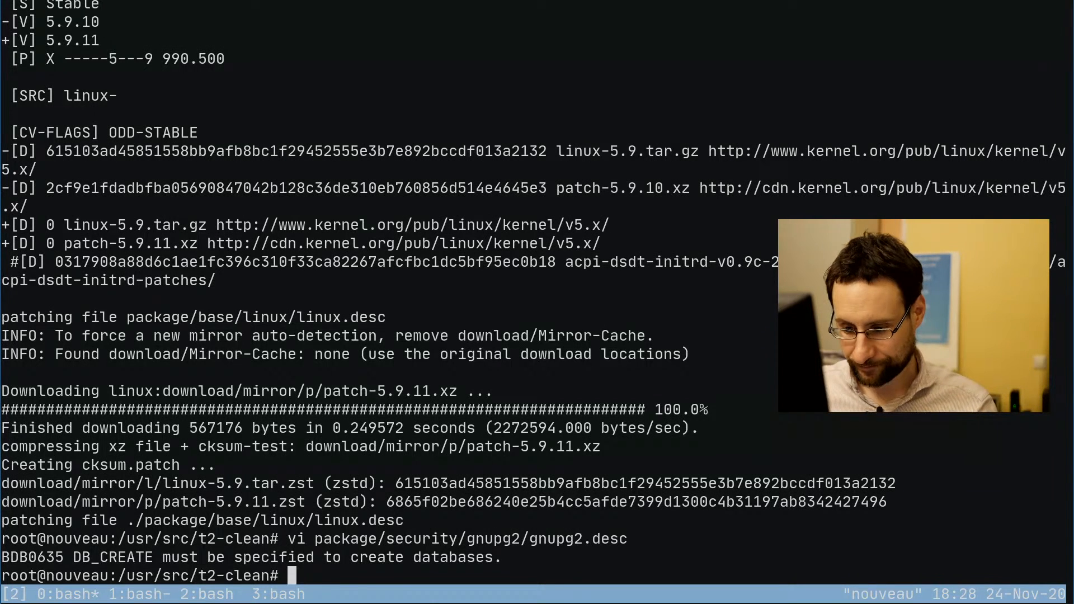
Step: Change into the download directory and diff the gnupg 2.2.24 and 2.2.25 source trees
type("cd download/")
type("tar xvf")
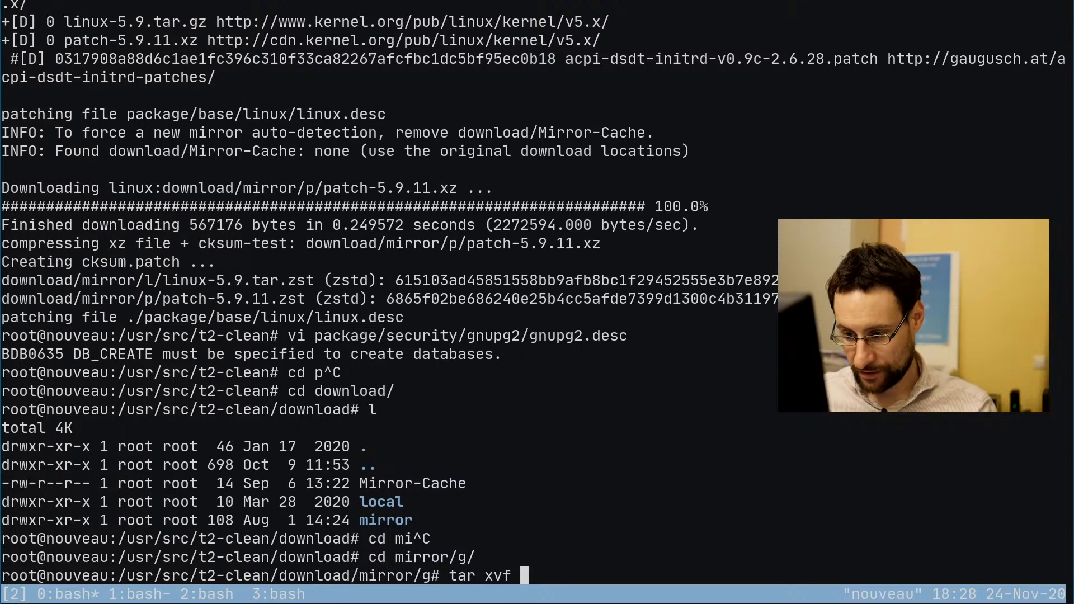
type("gnup-2")
type("diff -urN")
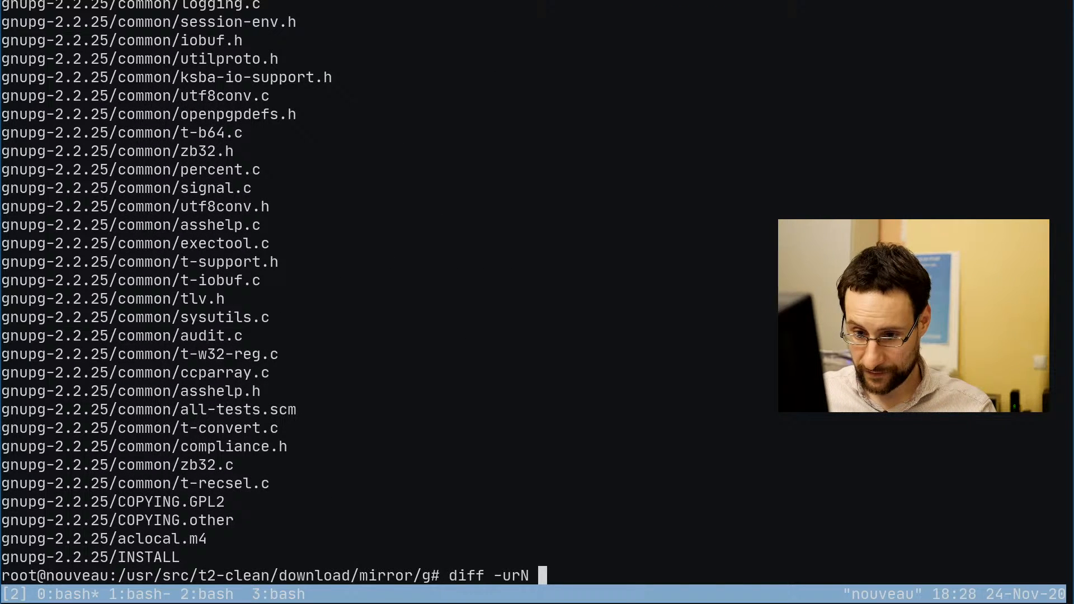
type("gnup")
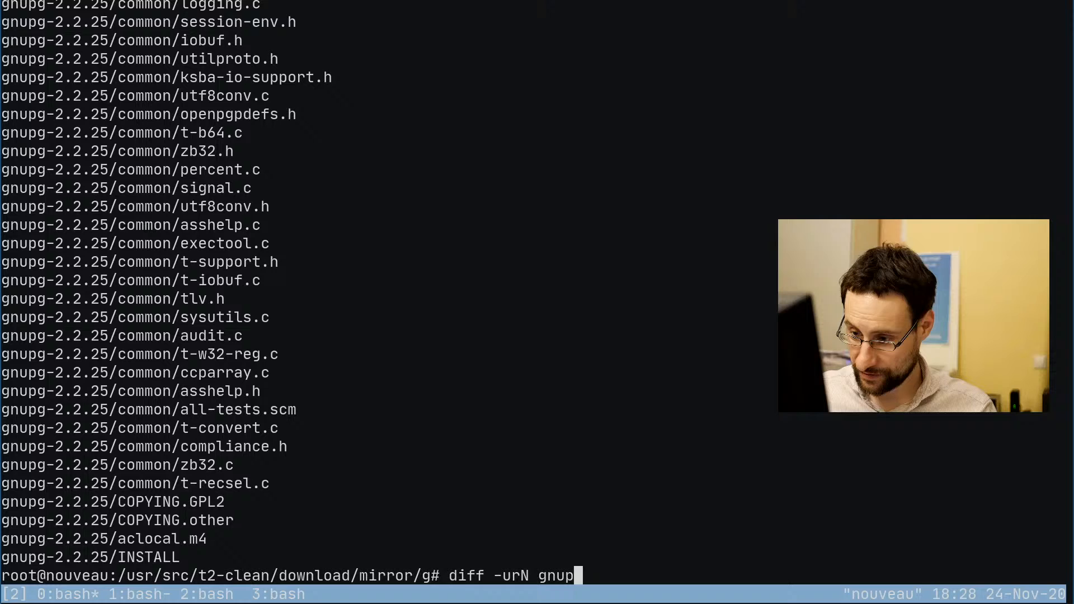
key("Return")
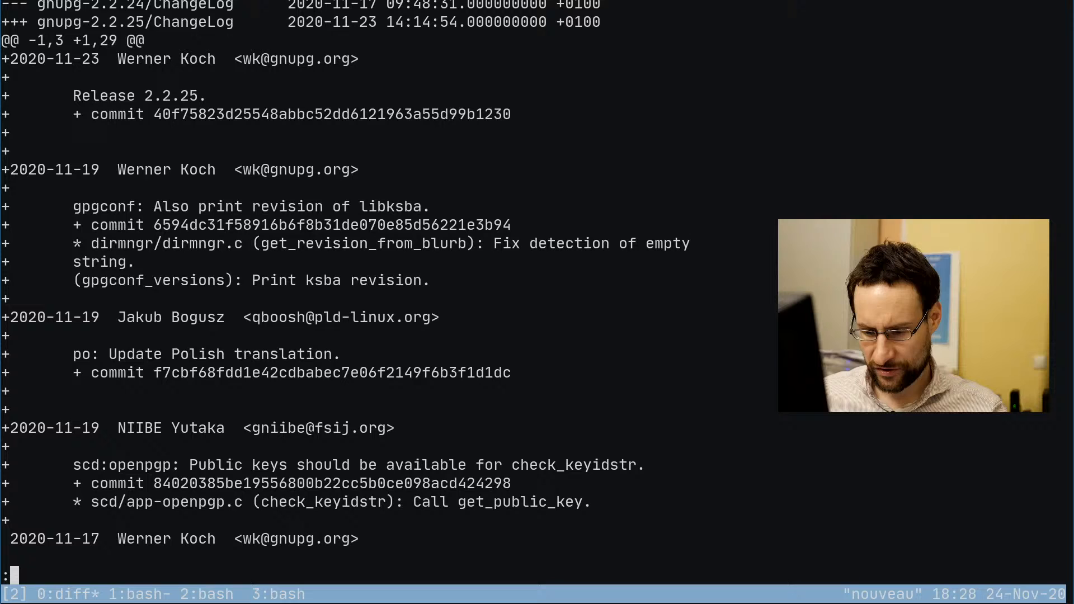
Step: Page through the upstream gnupg diff in less to review the changes
scroll("down", 3)
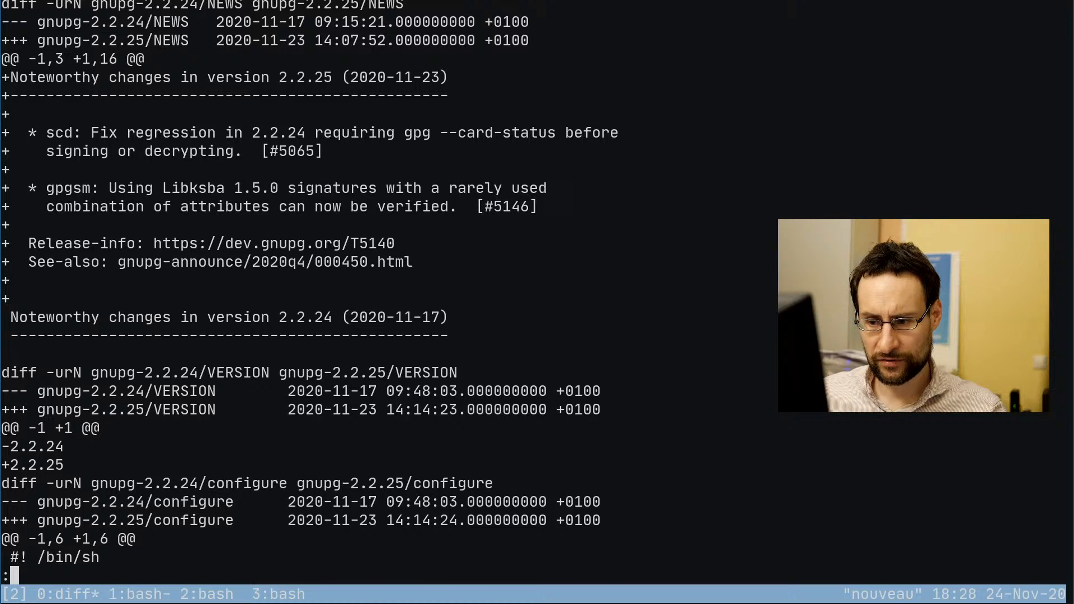
scroll("down", 3)
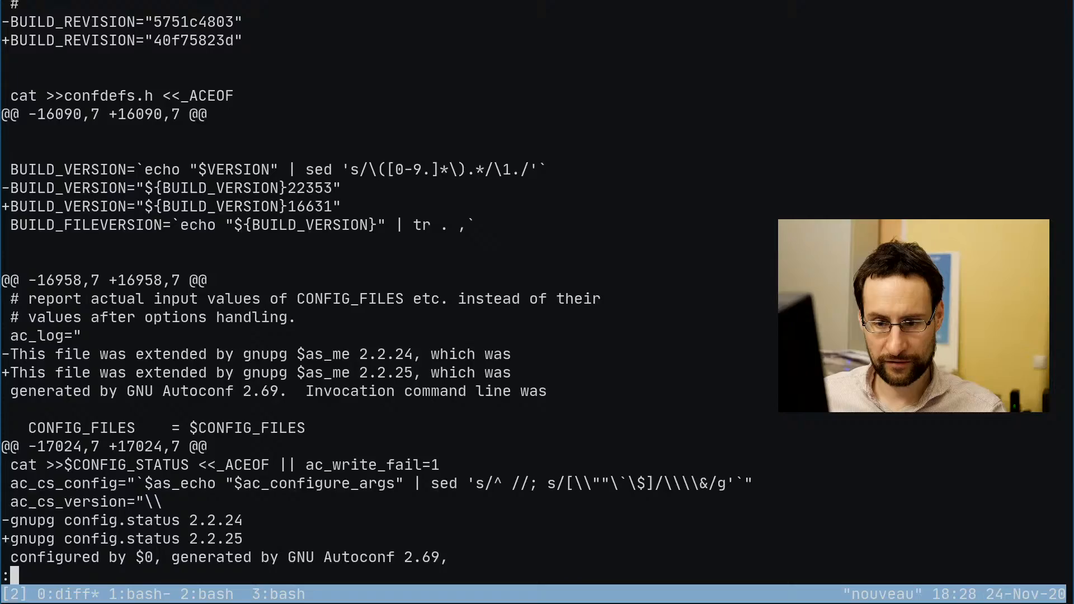
scroll("down", 3)
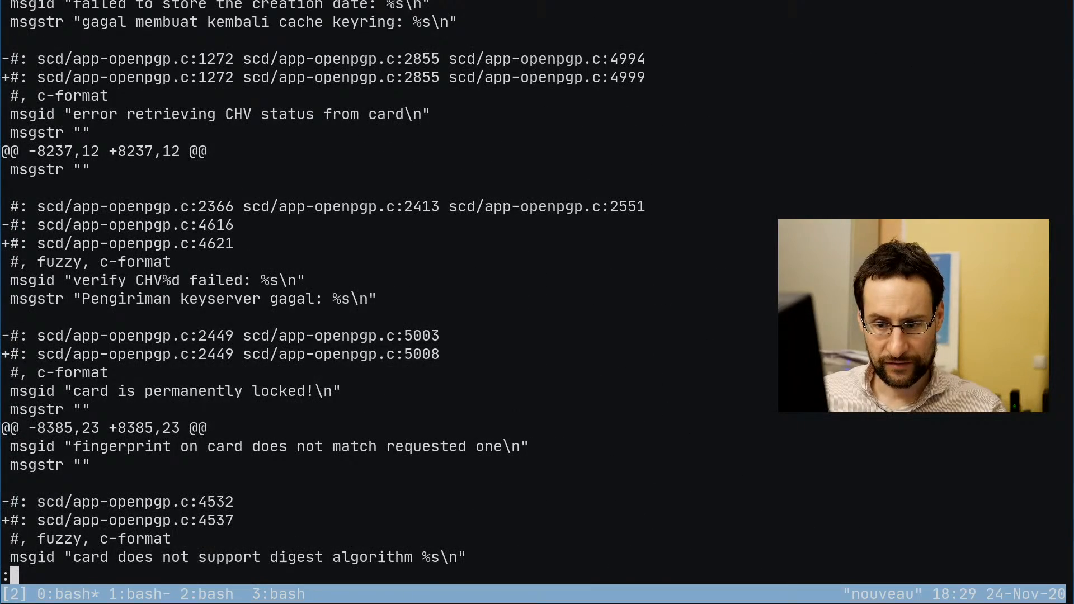
scroll("down", 3)
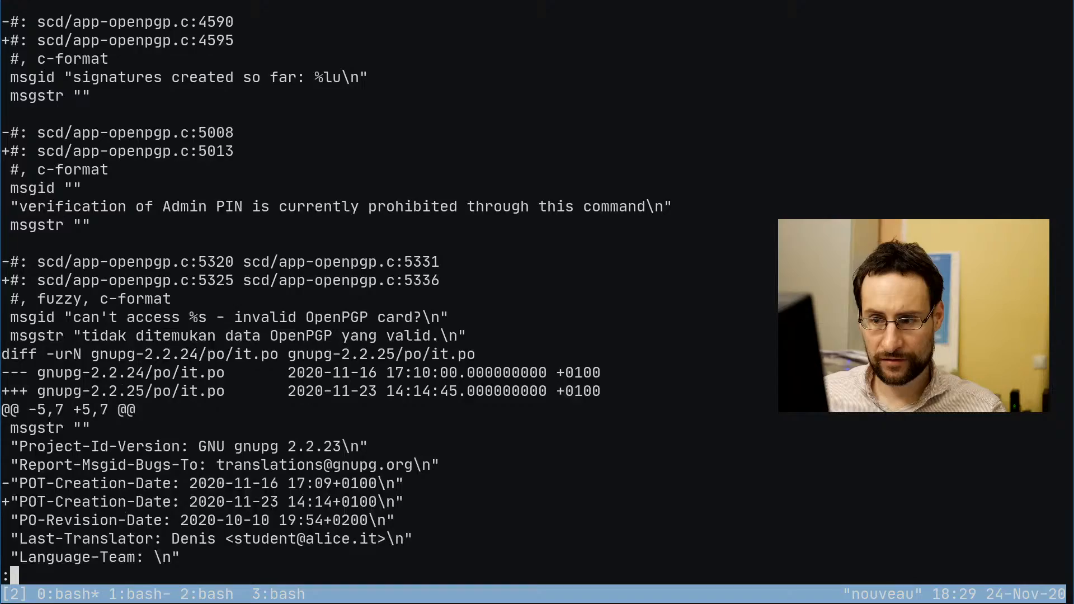
scroll("down", 3)
type("rm -rf gnup*/")
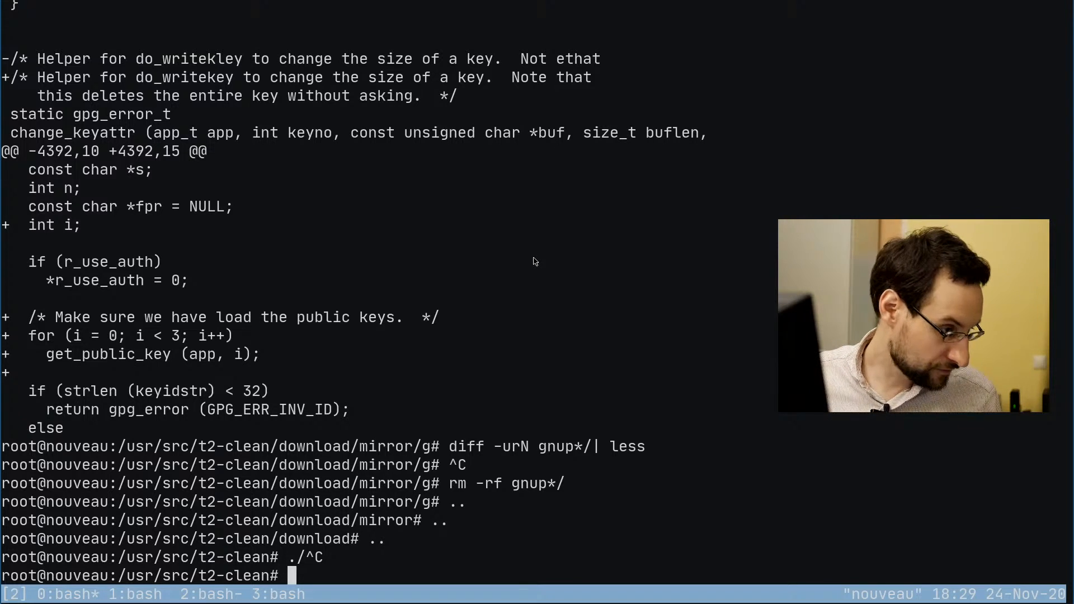
mouse_move(398, 356)
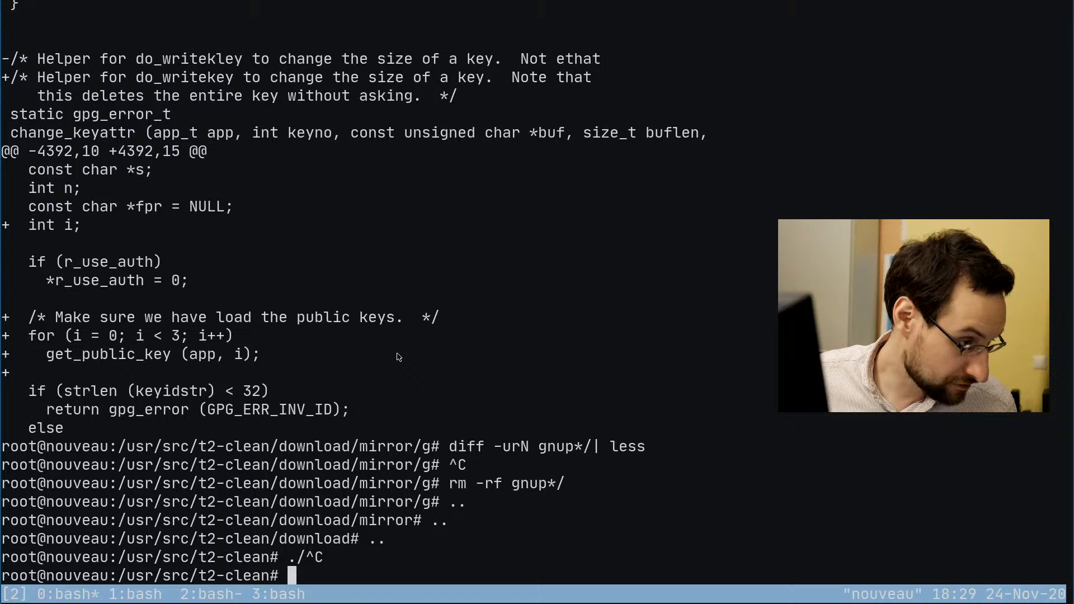
mouse_move(417, 386)
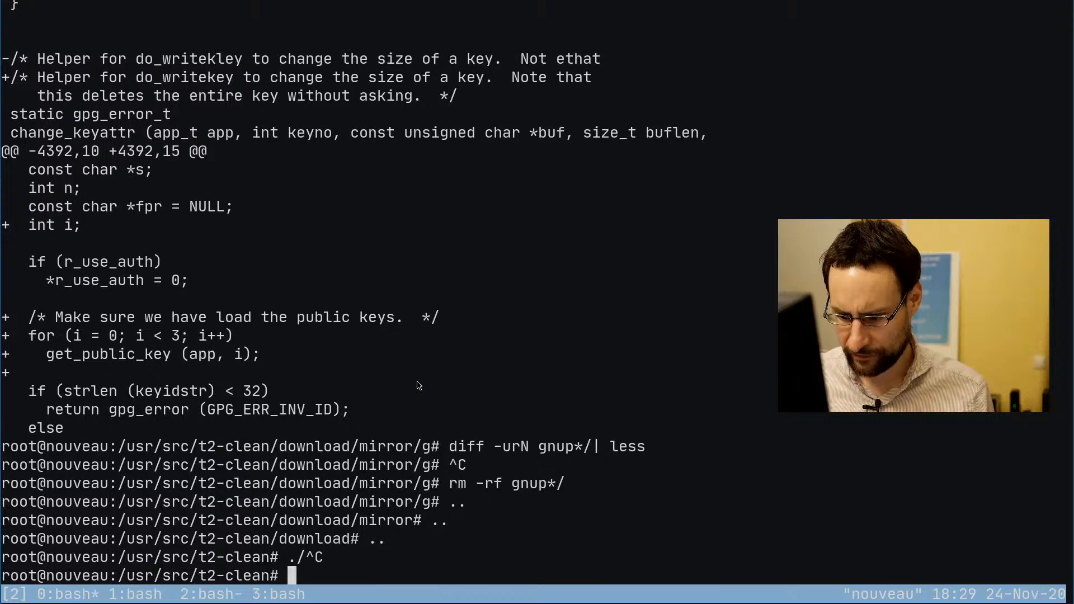
Step: Run ./scripts/Build-Pkg gnupg2 and watch the 2.2.25 build start
type("./scripts/")
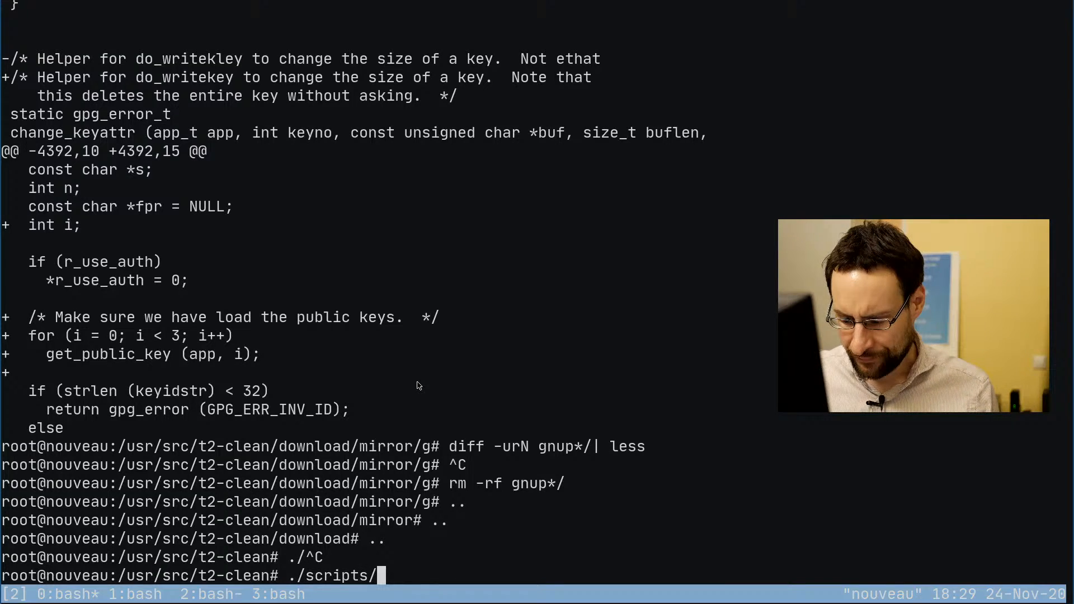
key("ctrl+r")
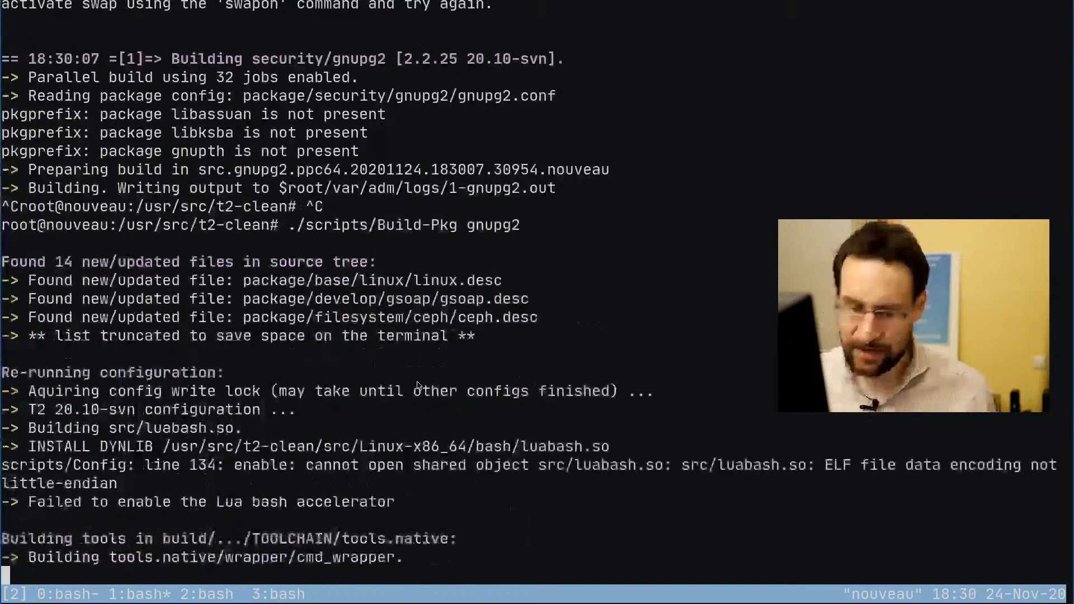
scroll("down", 3)
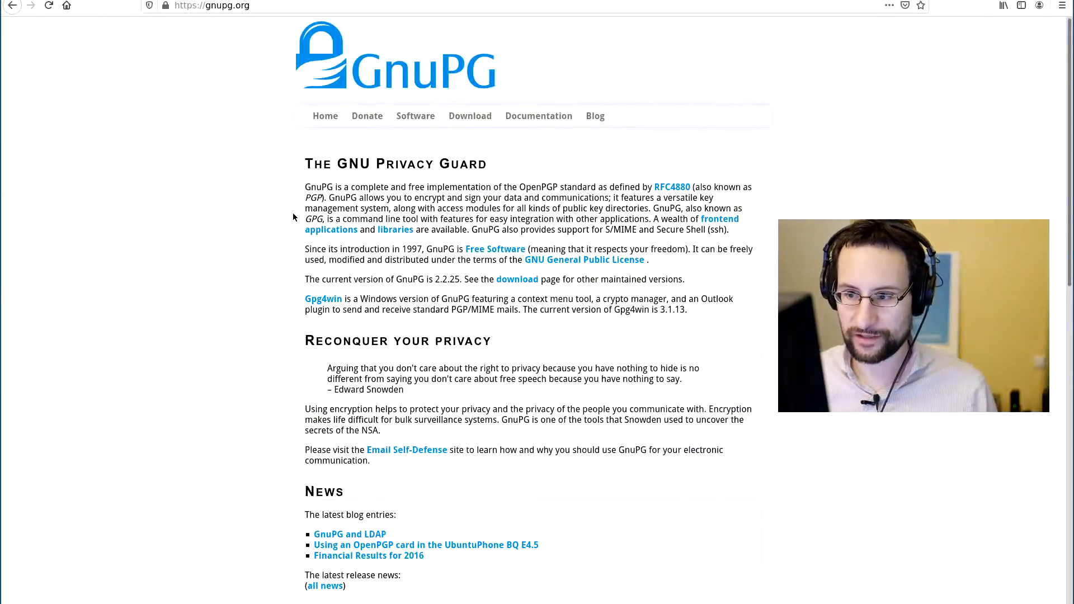
Step: Select the GnuPG homepage address in Firefox for copying into the package entry
left_click(211, 5)
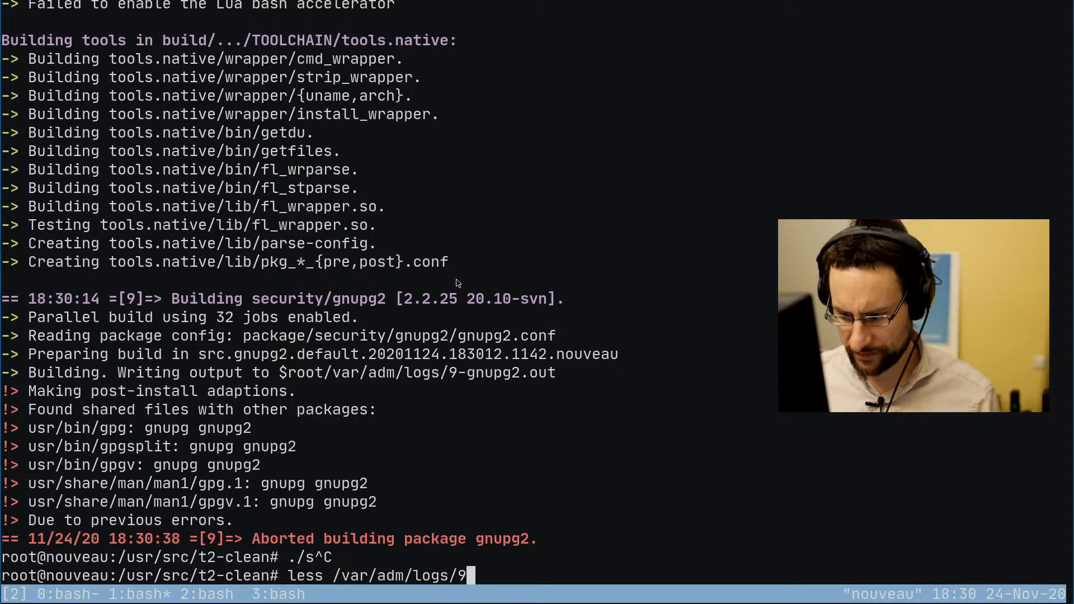
Step: Check the gnupg2.err build log, then commit the gnupg2 2.2.25 and linux 5.9.11 updates
type("-gnu")
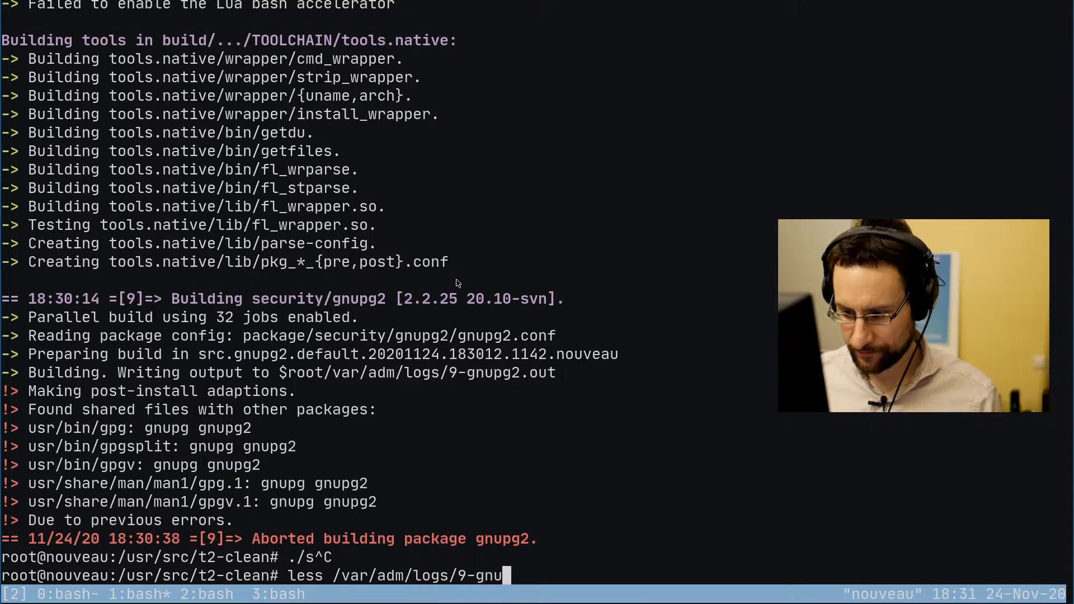
type("pg2.err")
type("./")
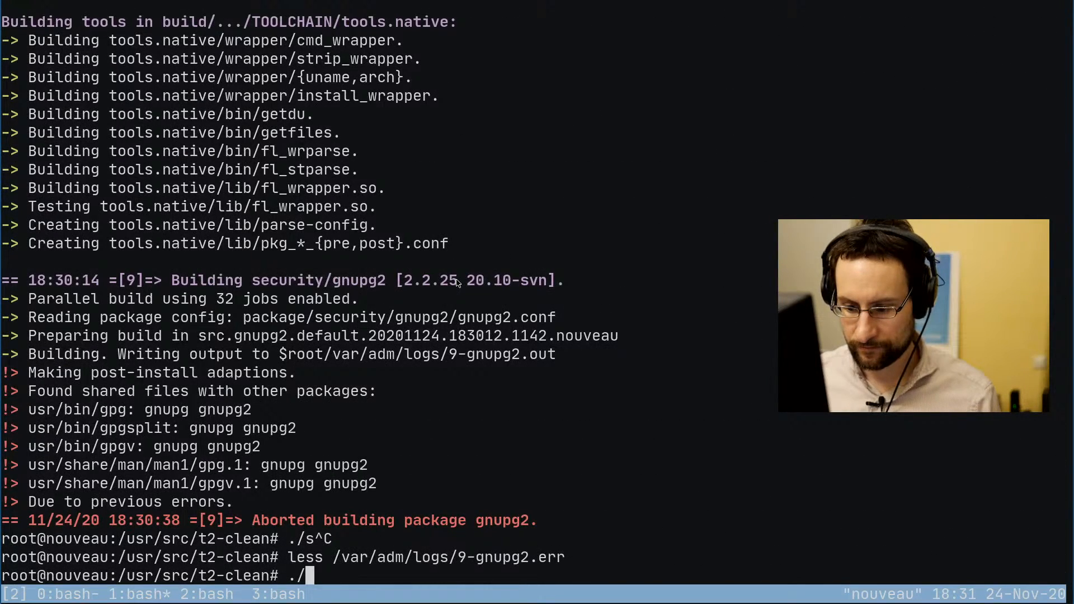
key("Return")
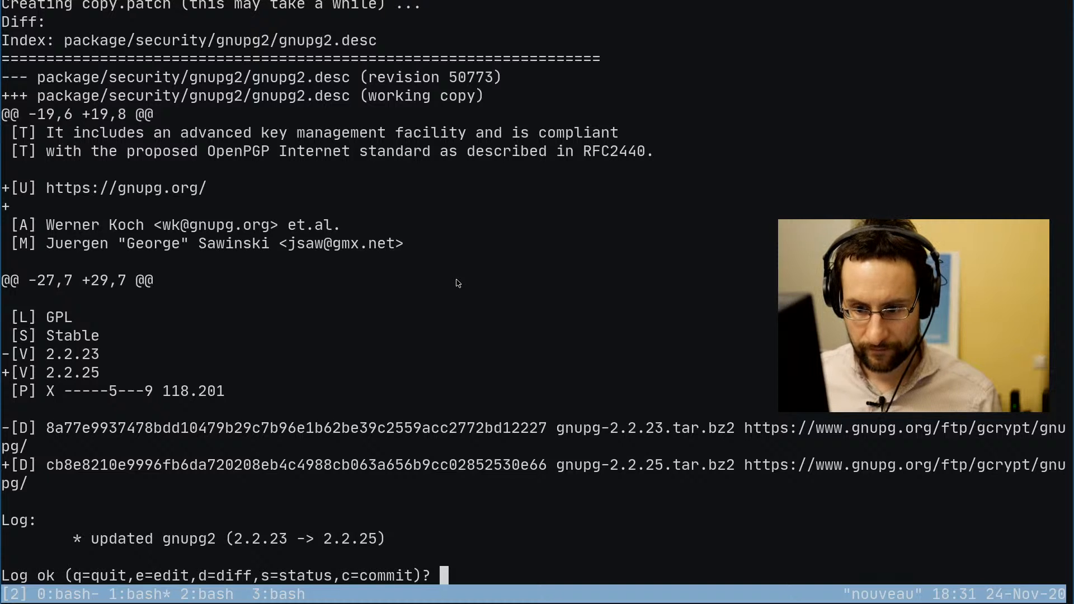
type("c")
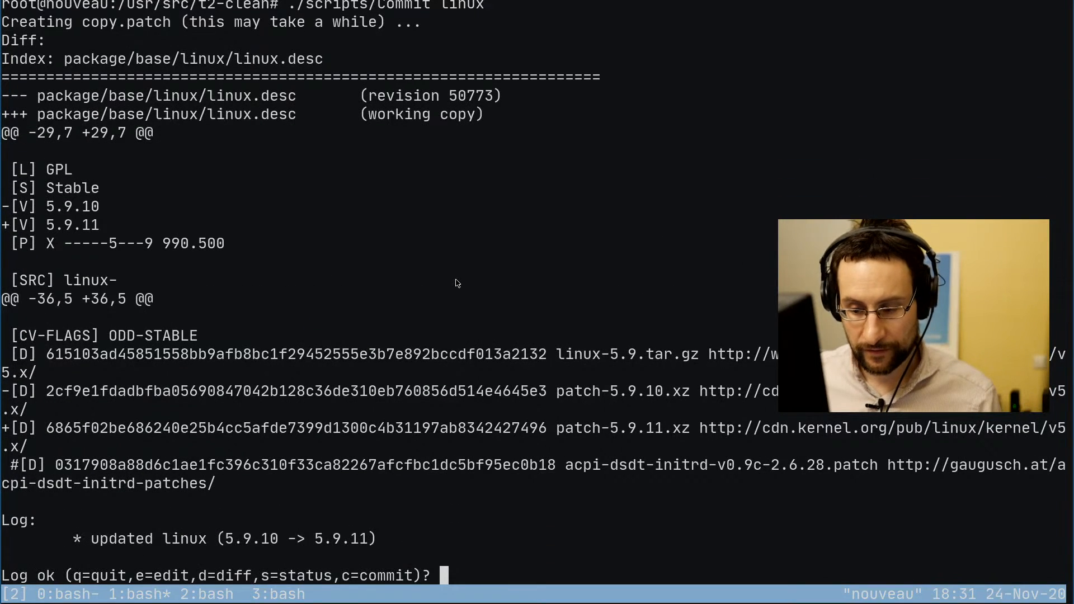
type("c")
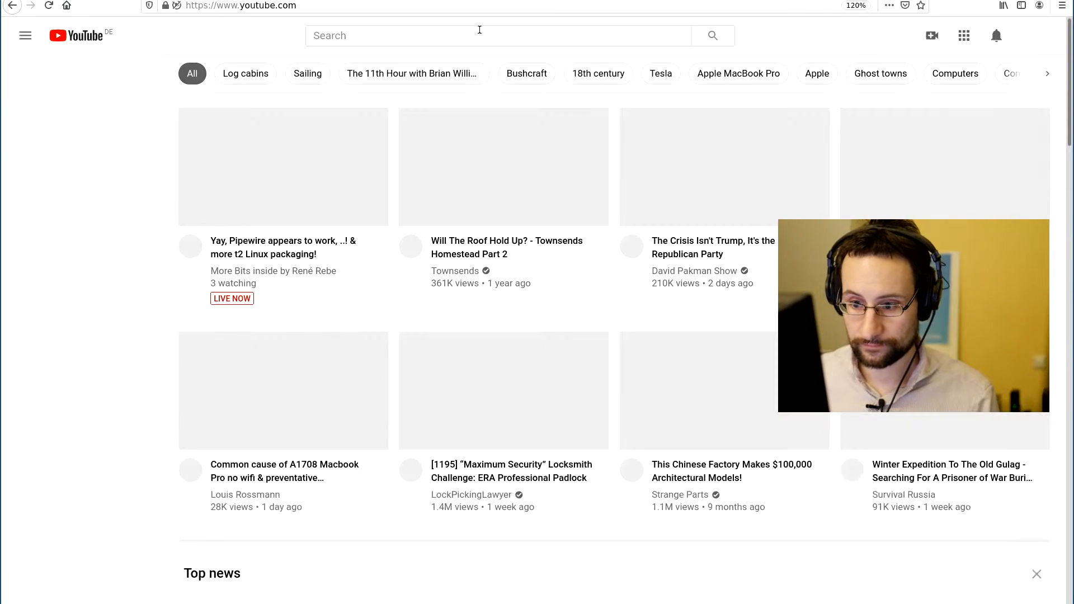
Step: Watch the LIVE NOW Pipewire / t2 Linux packaging stream in the YouTube player
left_click(282, 167)
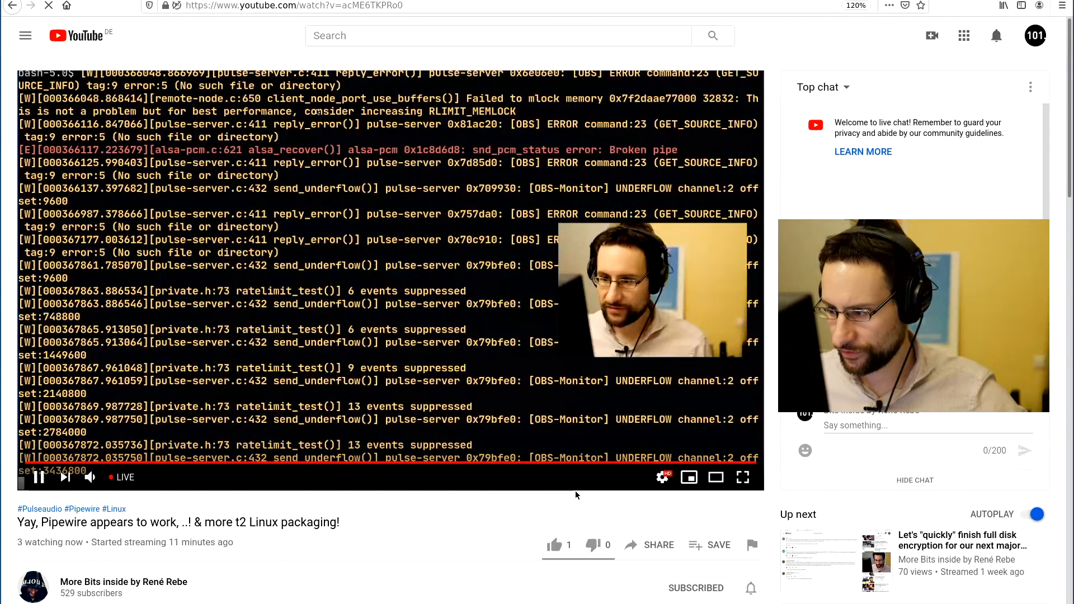
mouse_move(566, 517)
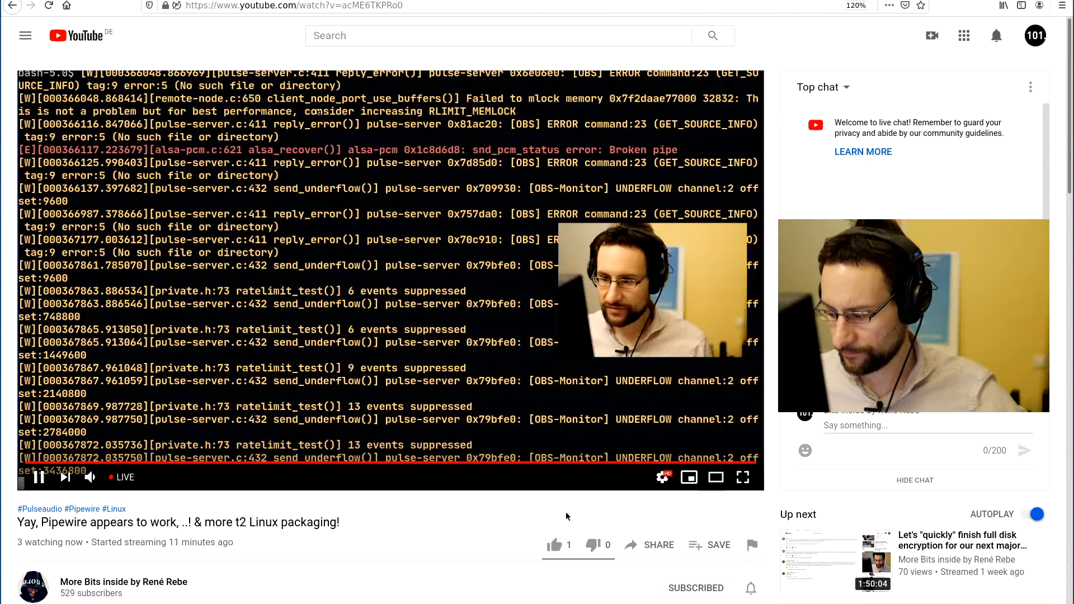
mouse_move(510, 534)
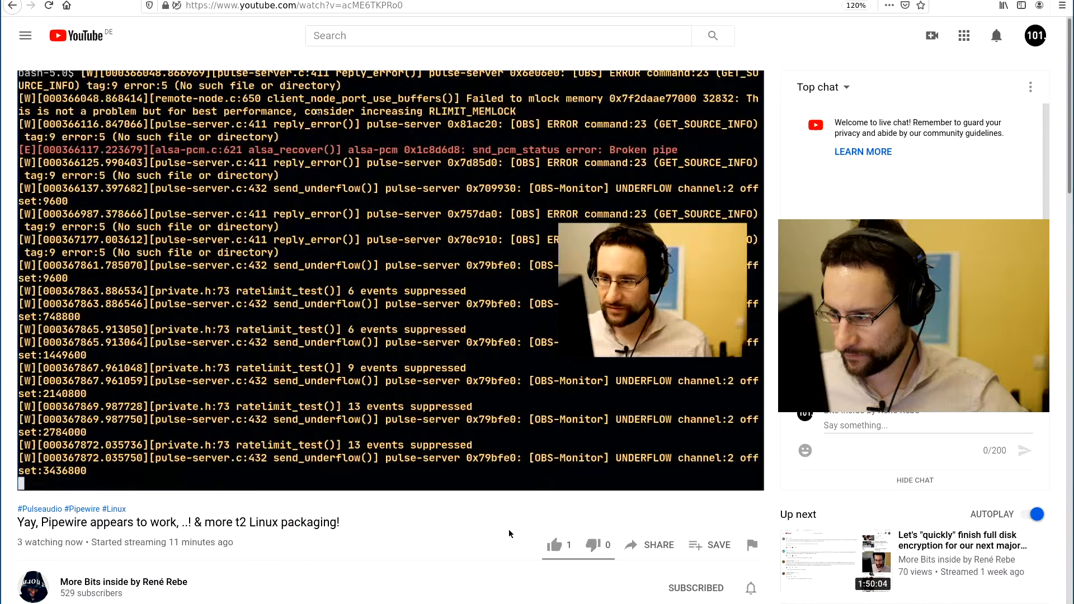
left_click(287, 268)
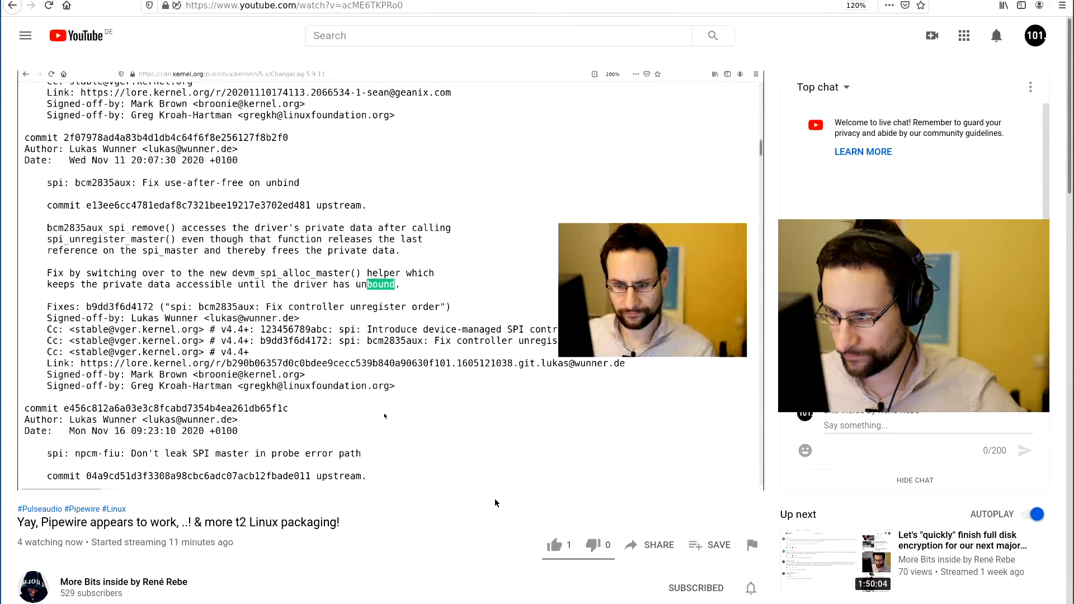
scroll("up", 3)
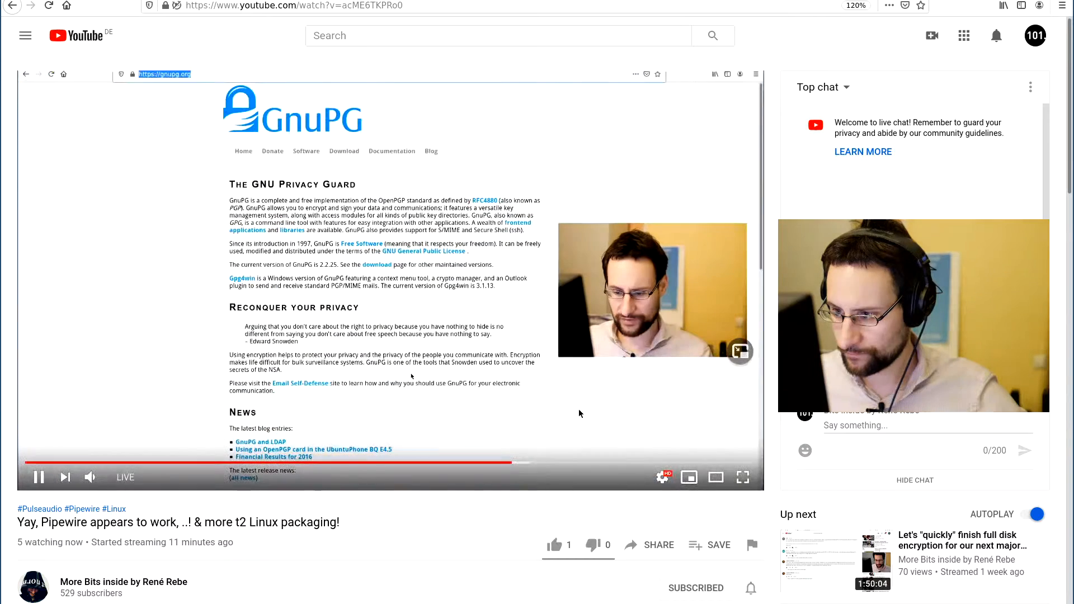
scroll("down", 3)
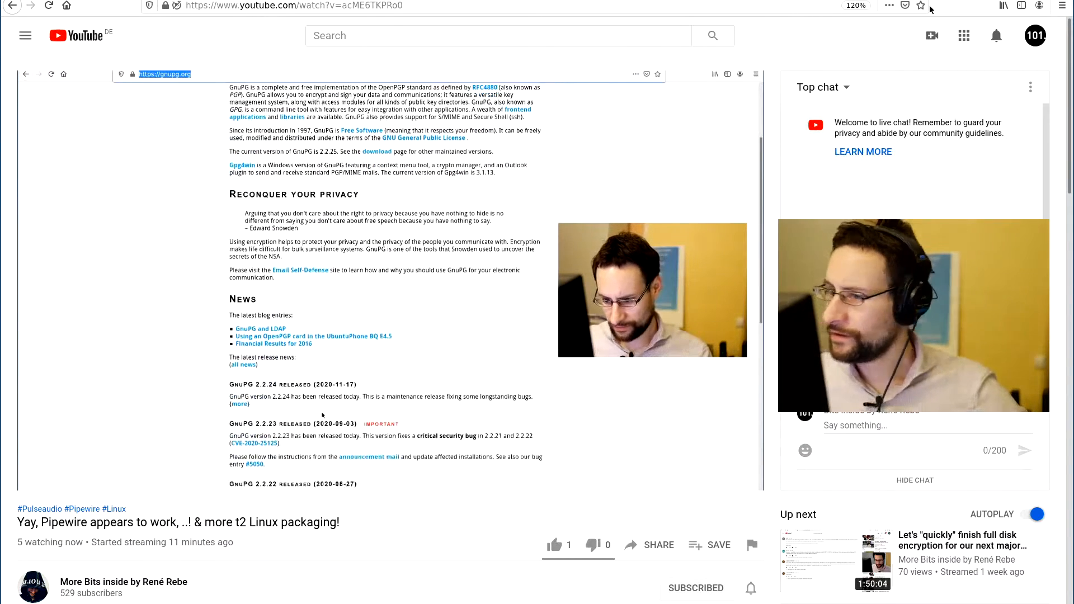
scroll("down", 3)
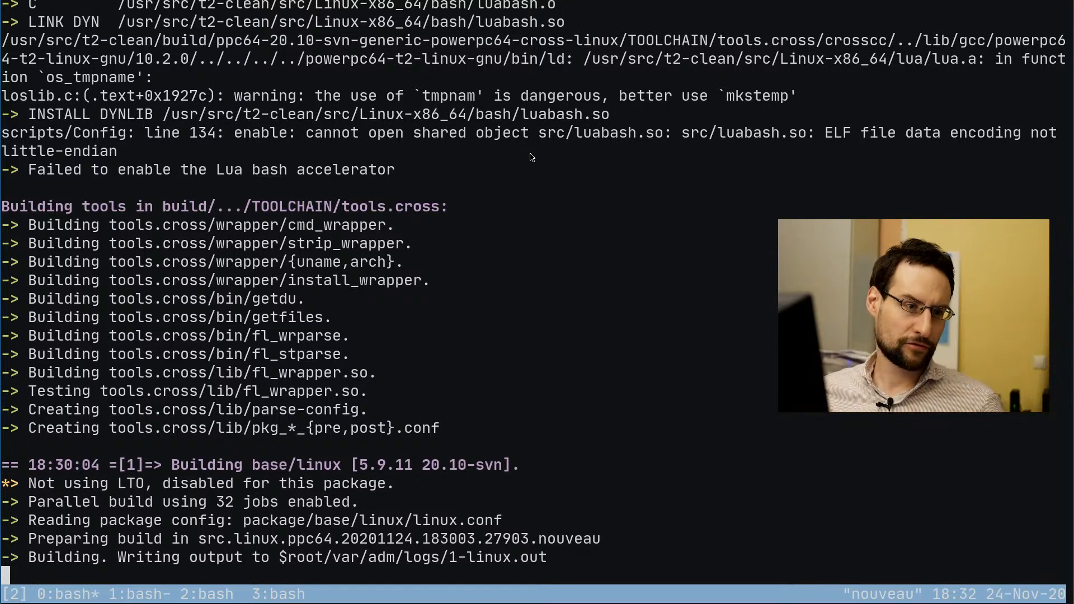
Step: Run ./scripts/Cleanup from /usr/src/t2-clean to remove the leftover gnupg2 build trees
type("a0")
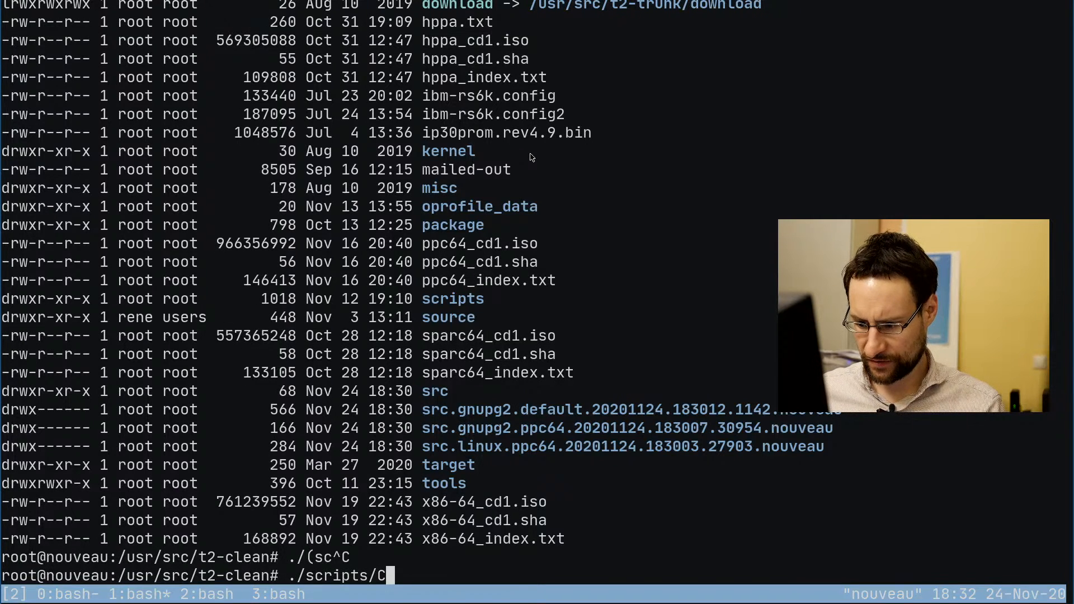
key("Return")
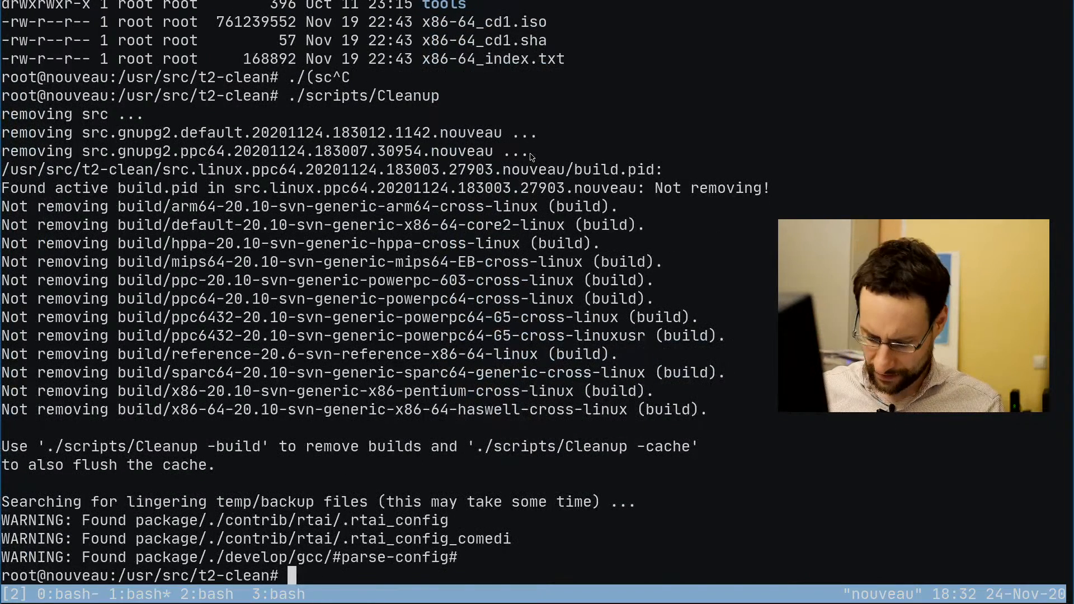
type("./scripts/")
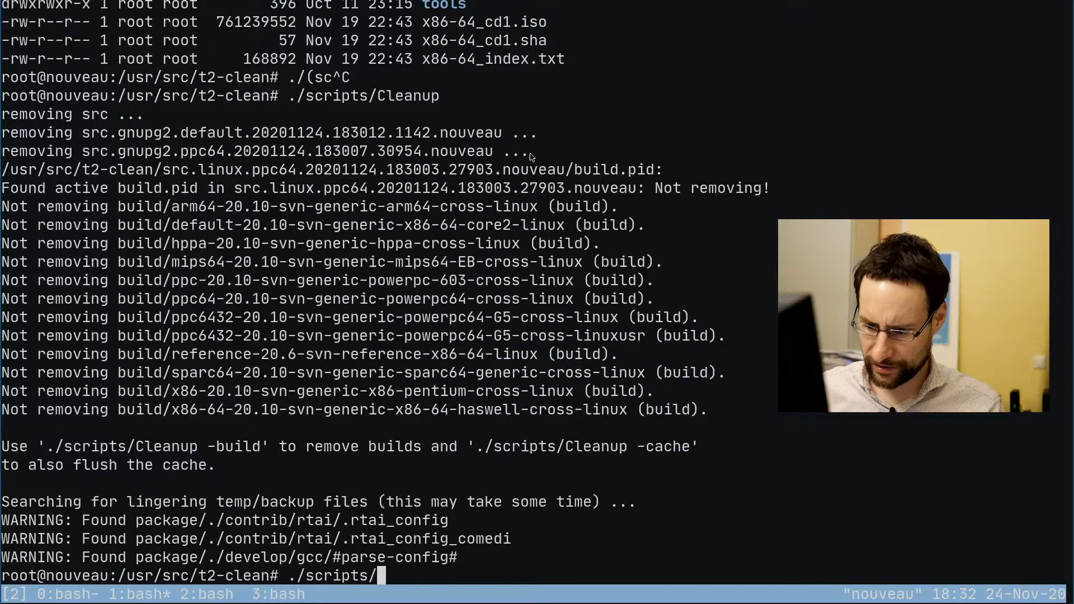
key("Return")
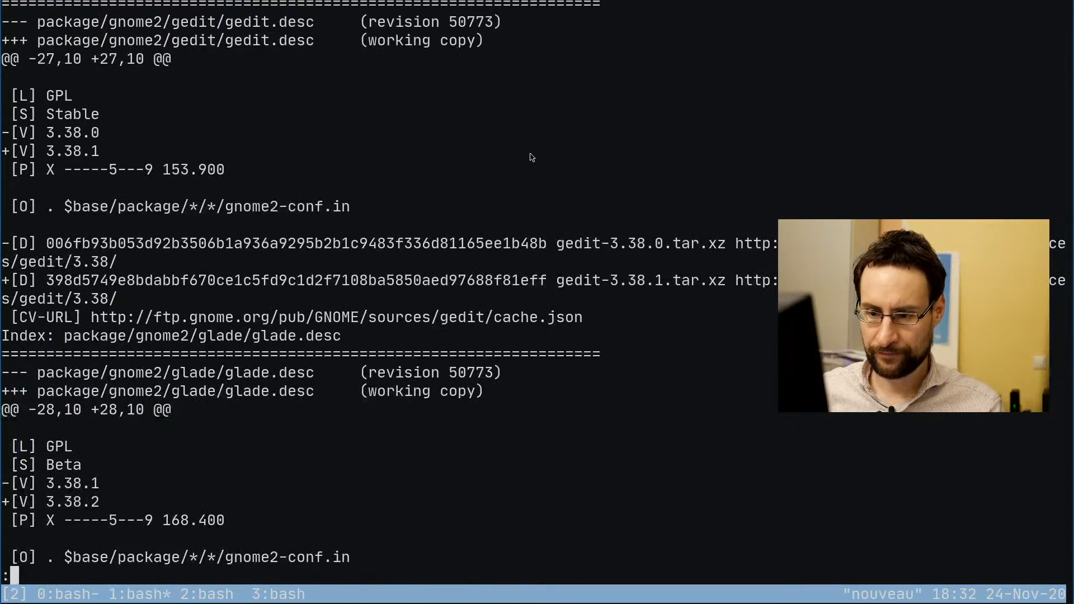
Step: Page through the remaining svn diff of uncommitted package changes
scroll("down", 3)
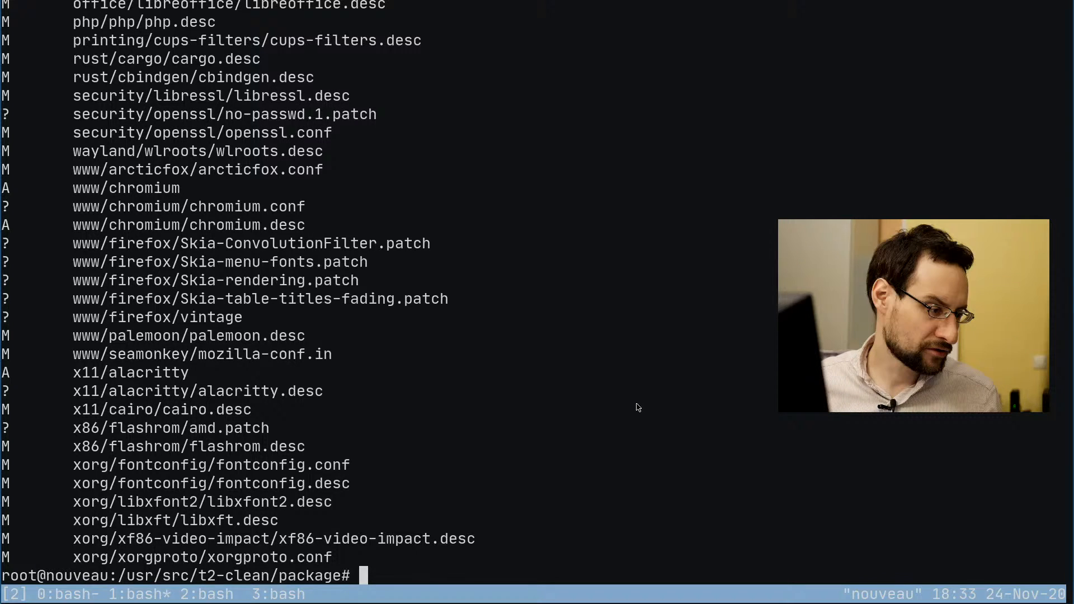
mouse_move(310, 462)
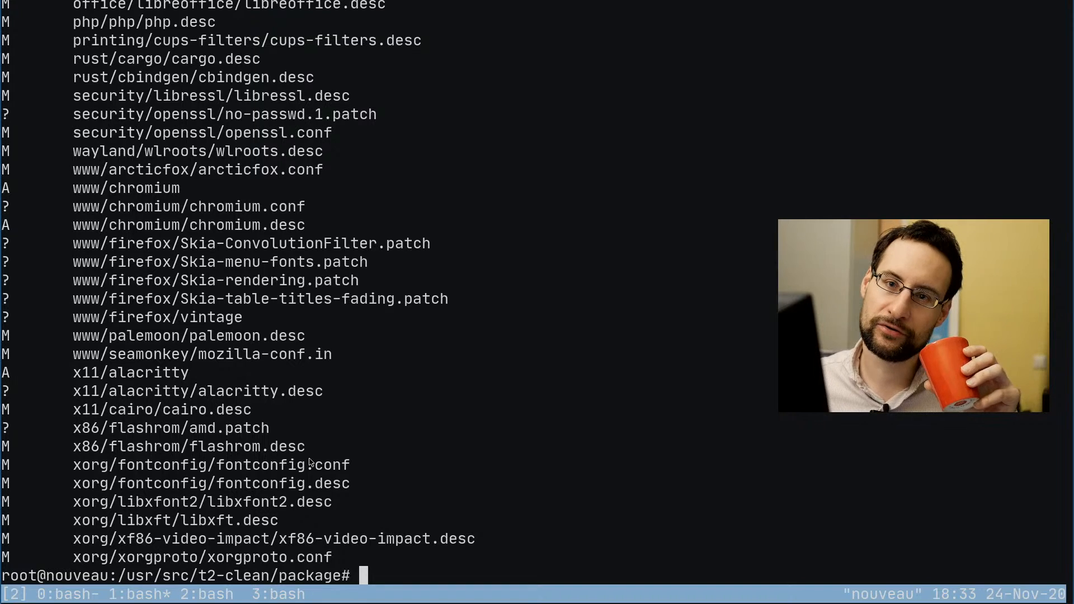